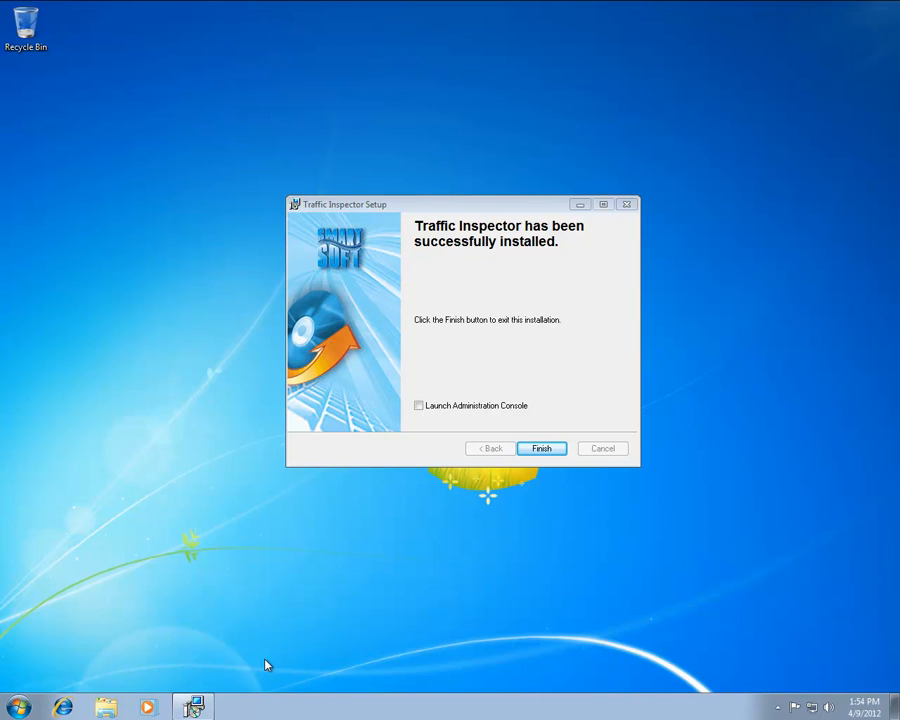
- Finish the Traffic Inspector installer and launch the Administration console from the Start menu
click(540, 448)
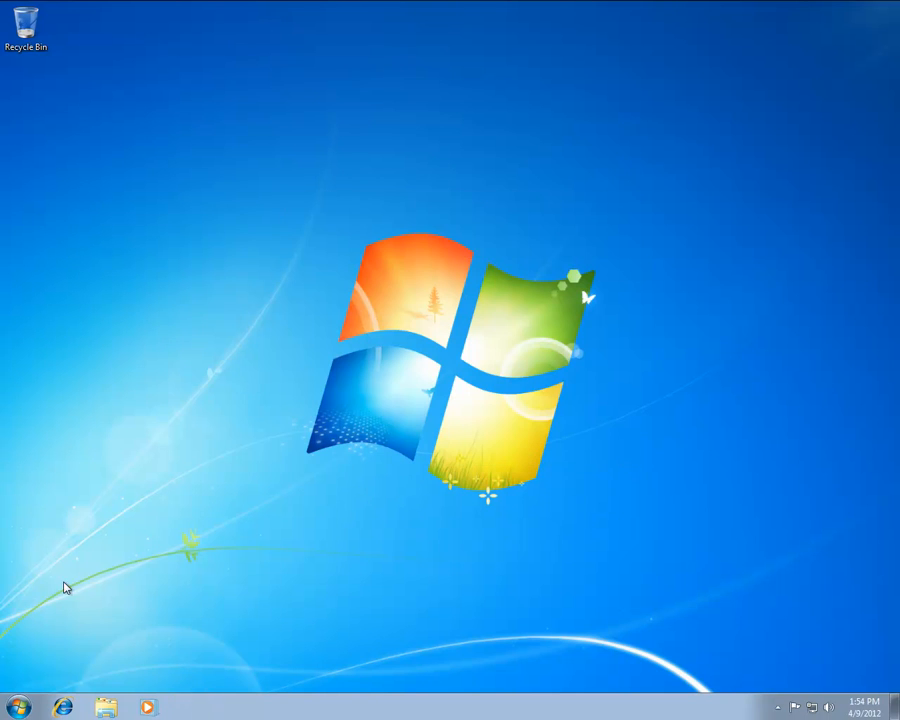
click(16, 706)
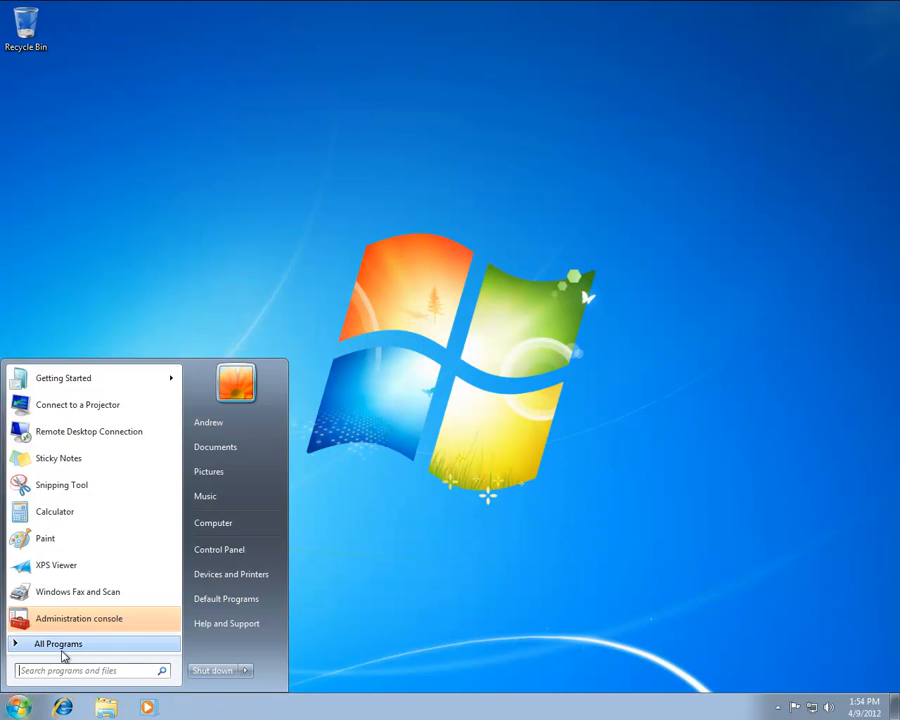
click(58, 644)
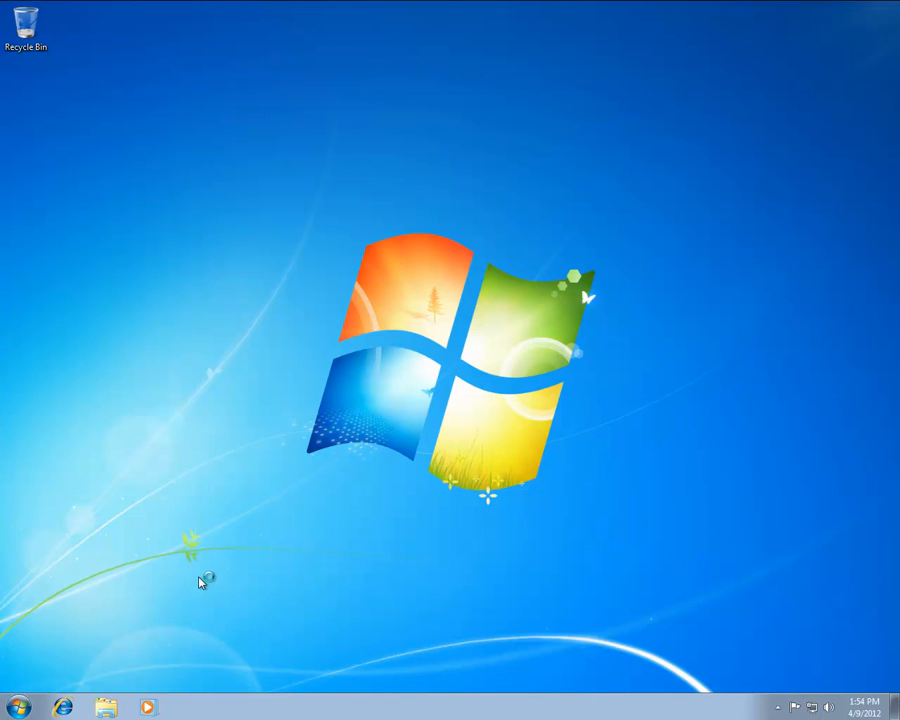
mouse_move(400, 504)
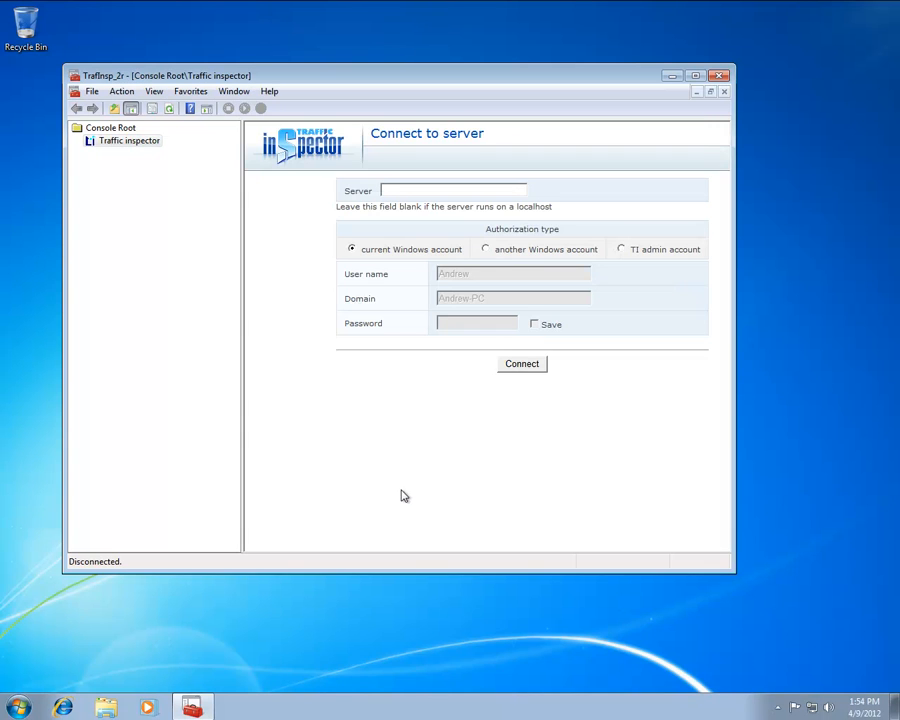
mouse_move(588, 206)
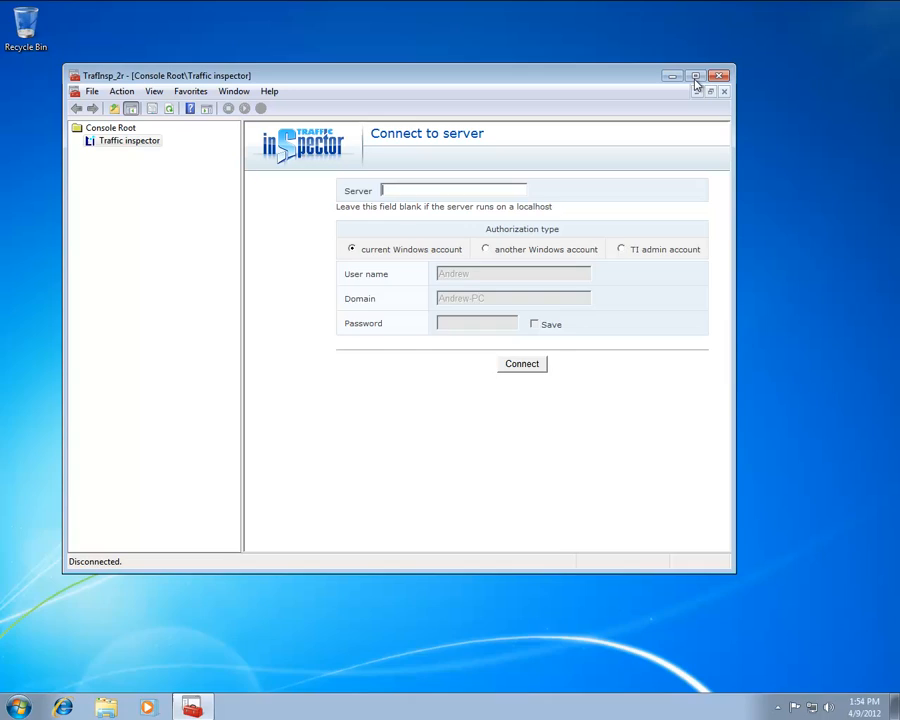
- Maximize the console and connect to the local server as the current Windows account
click(696, 76)
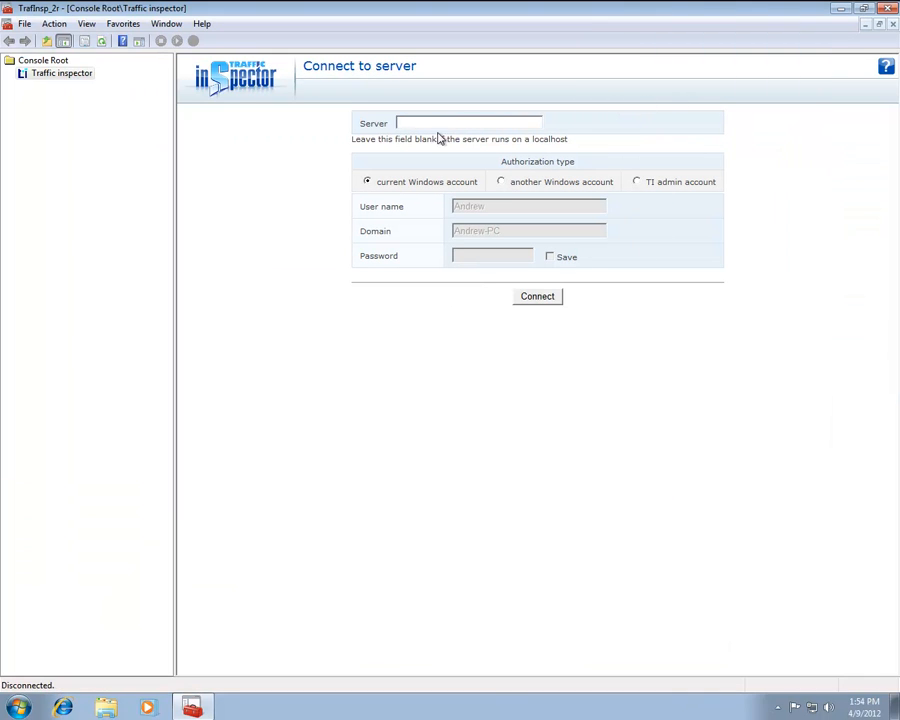
mouse_move(578, 148)
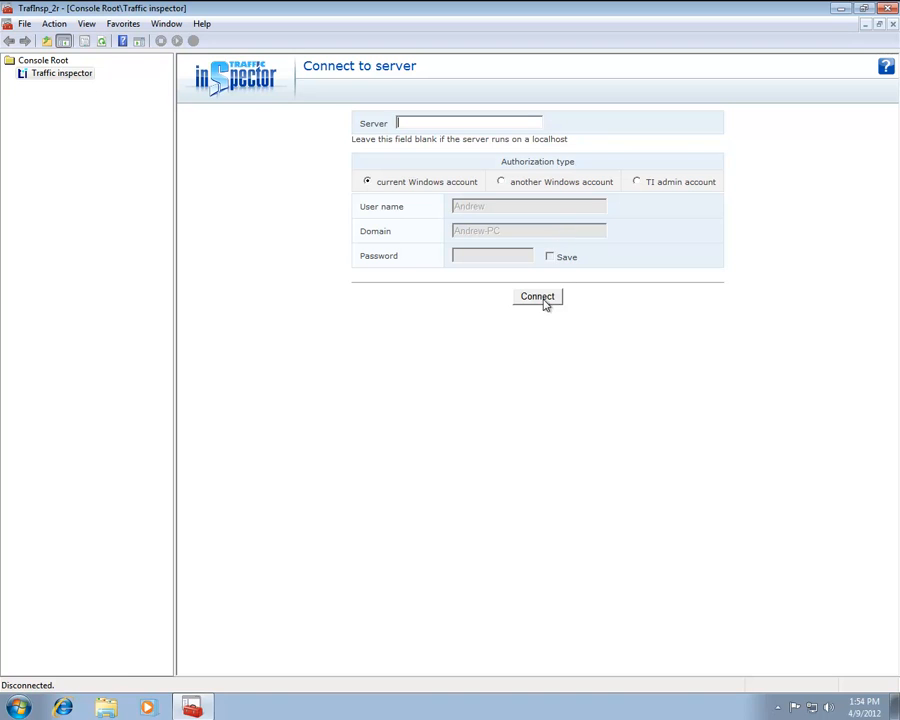
click(536, 296)
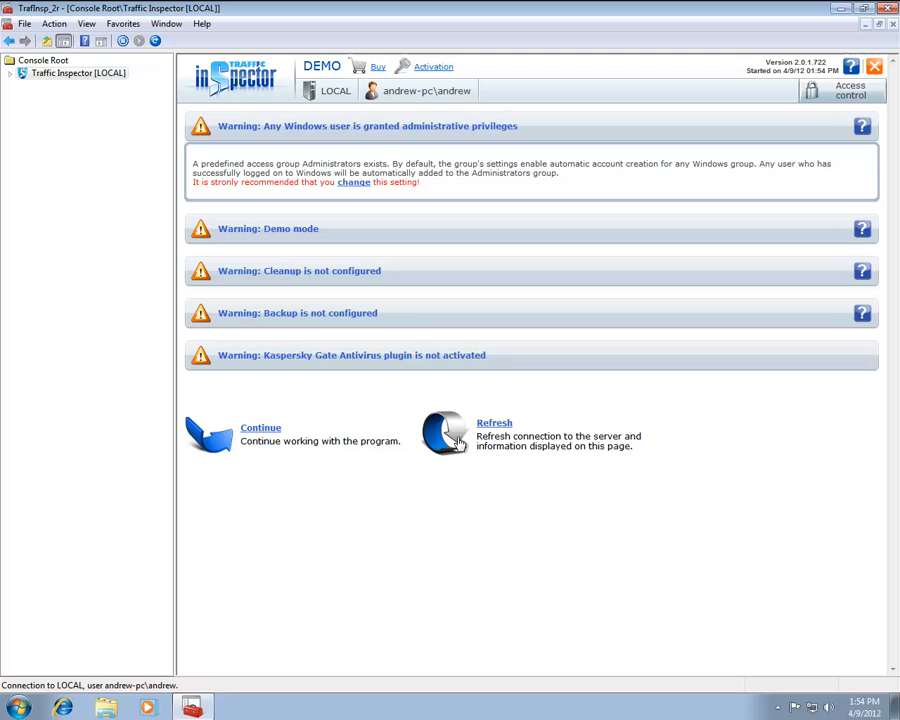
mouse_move(168, 150)
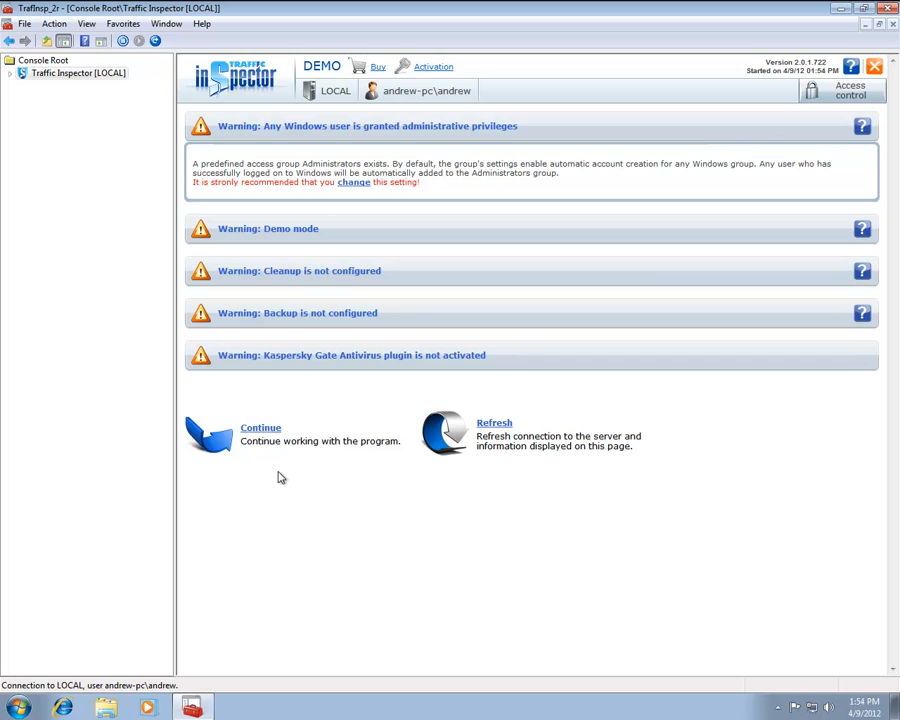
mouse_move(278, 458)
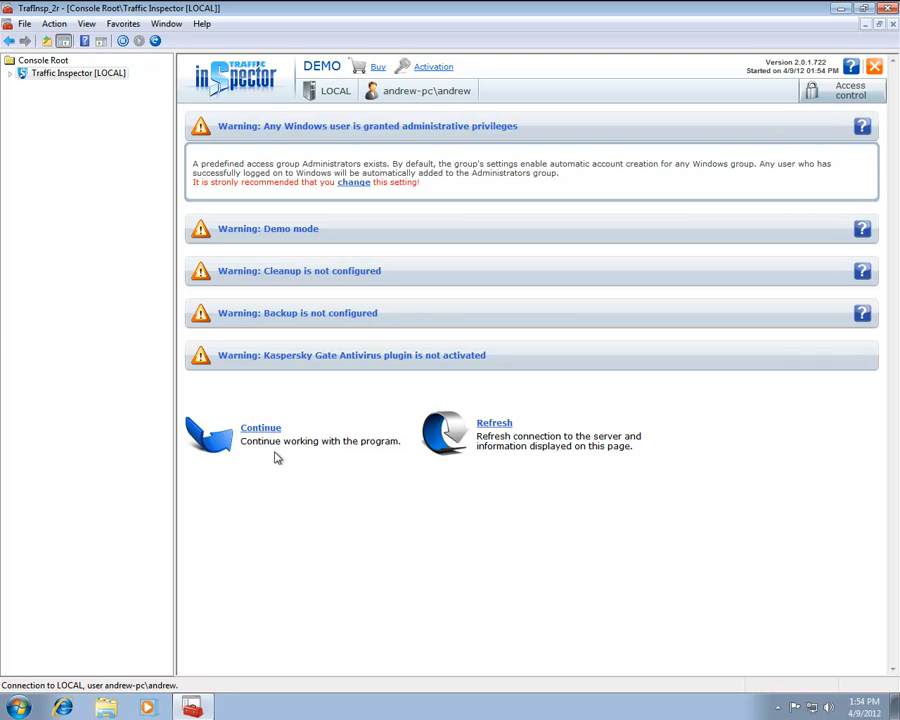
- Continue past the startup warnings to the main console overview
click(260, 428)
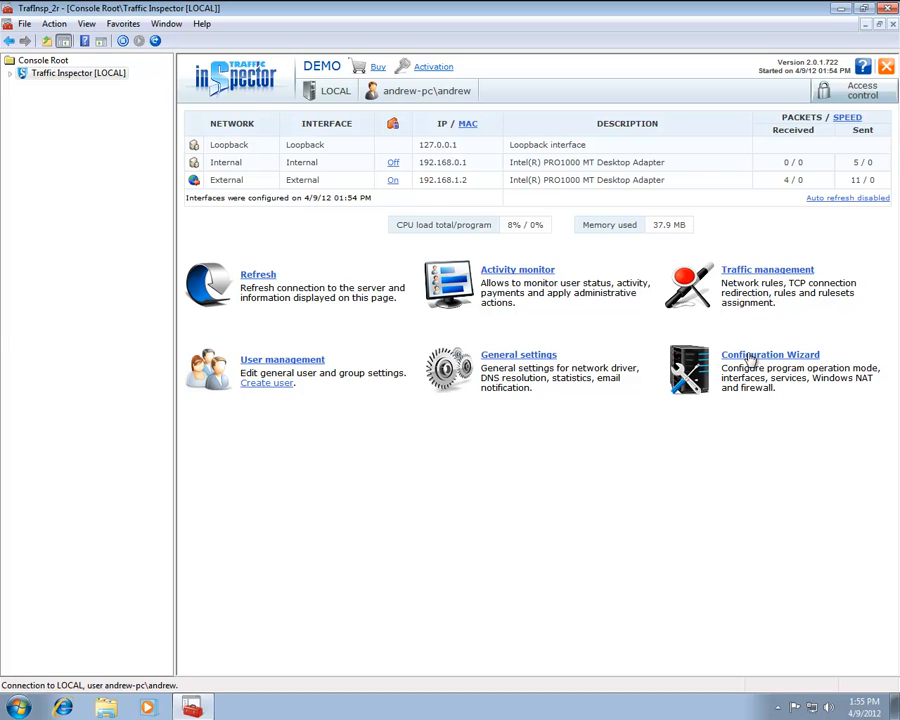
- Start the Configuration Wizard, leaving Gateway mode selected as the operation mode
click(770, 354)
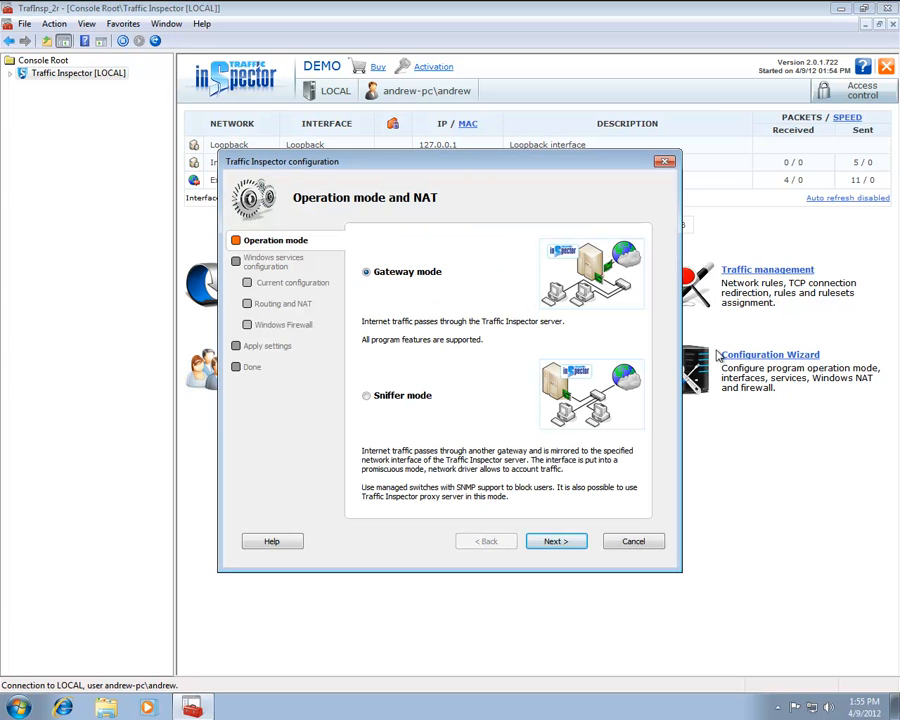
mouse_move(378, 302)
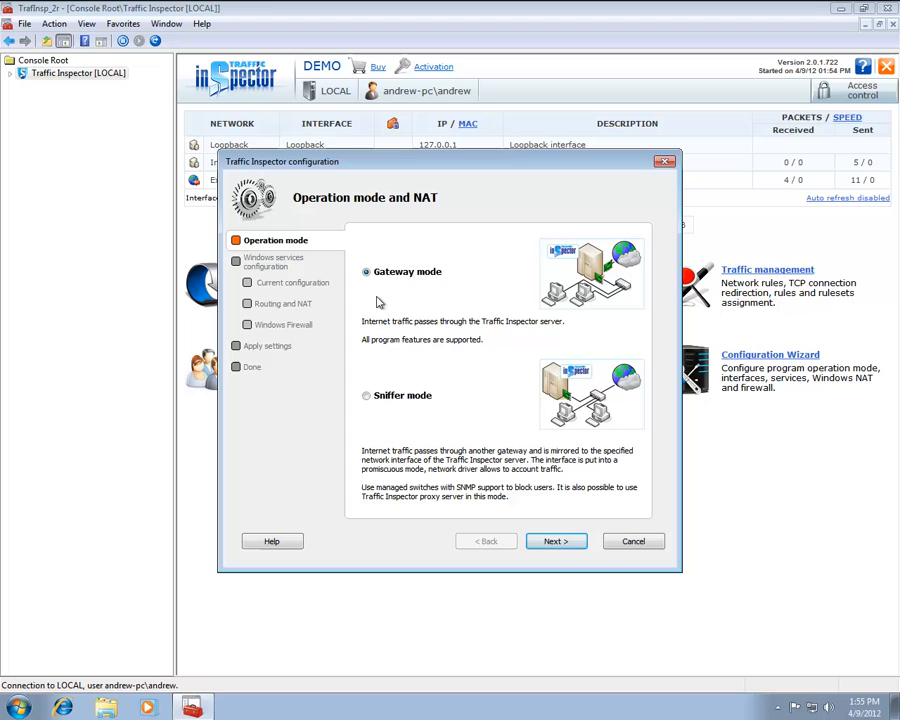
mouse_move(372, 400)
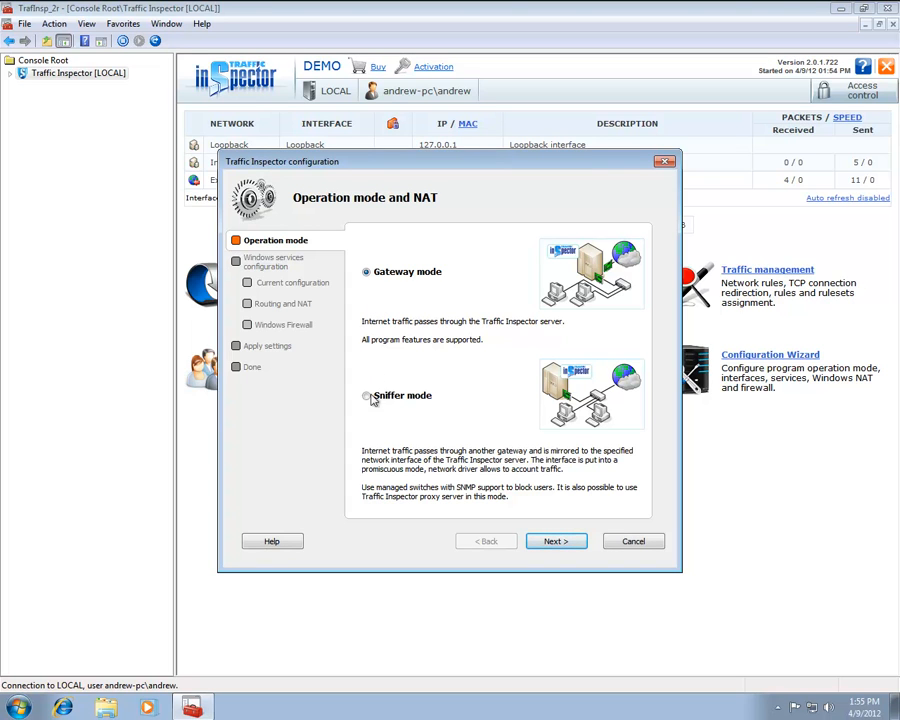
mouse_move(376, 418)
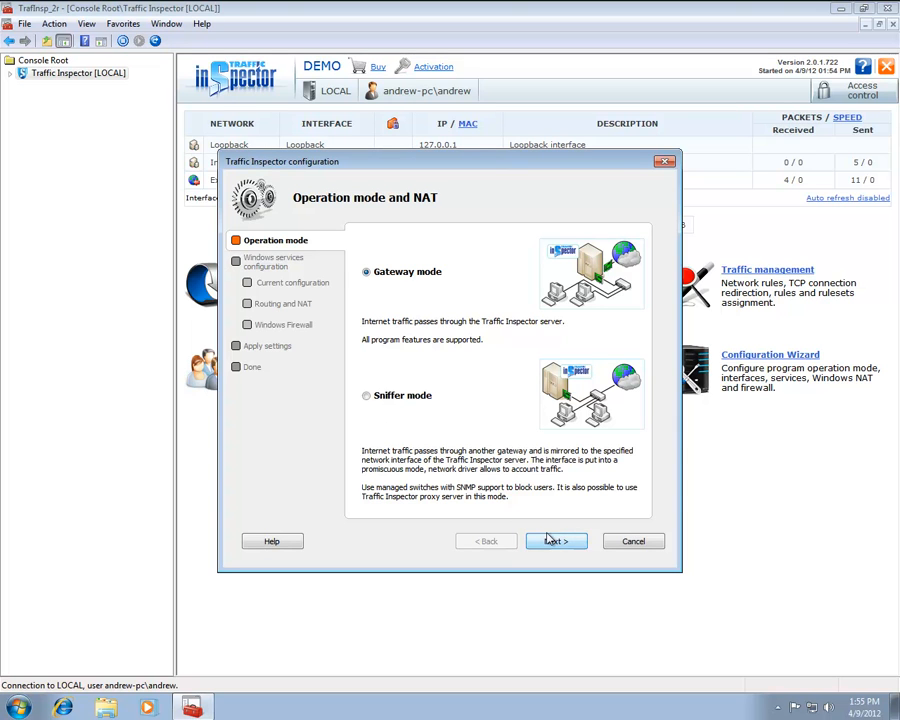
- Accept gateway mode, choose NAT via Internet Connection Sharing, keep firewall unconfigured, and apply
click(556, 540)
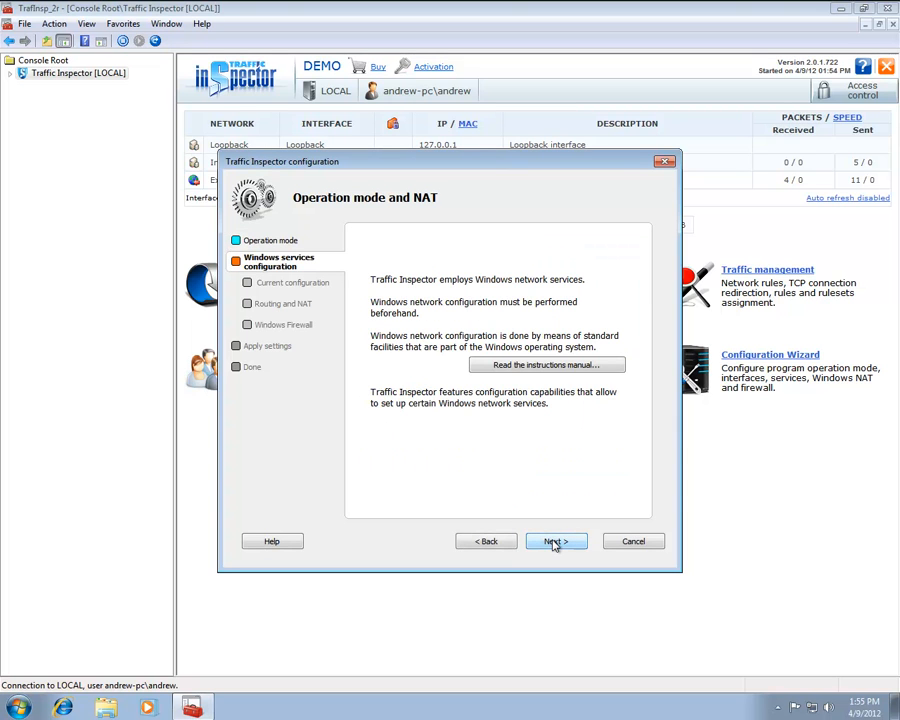
click(556, 540)
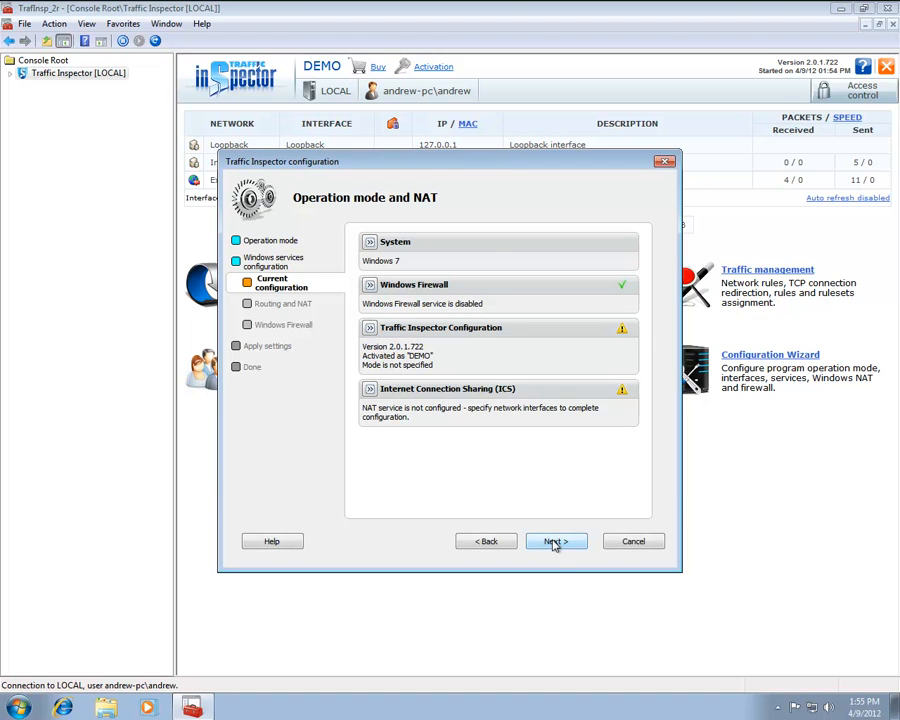
click(556, 540)
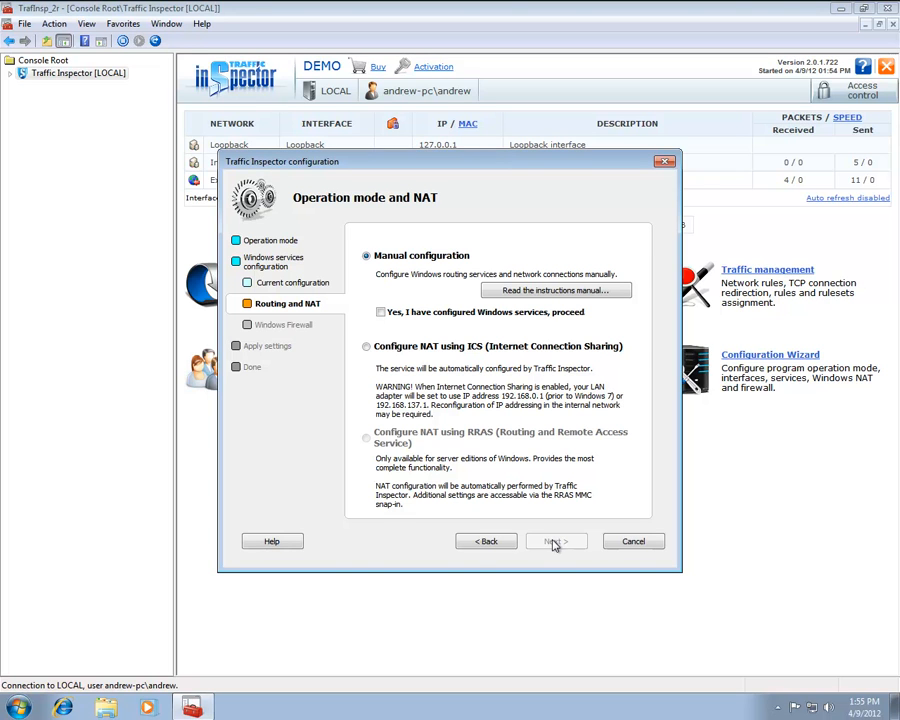
mouse_move(396, 380)
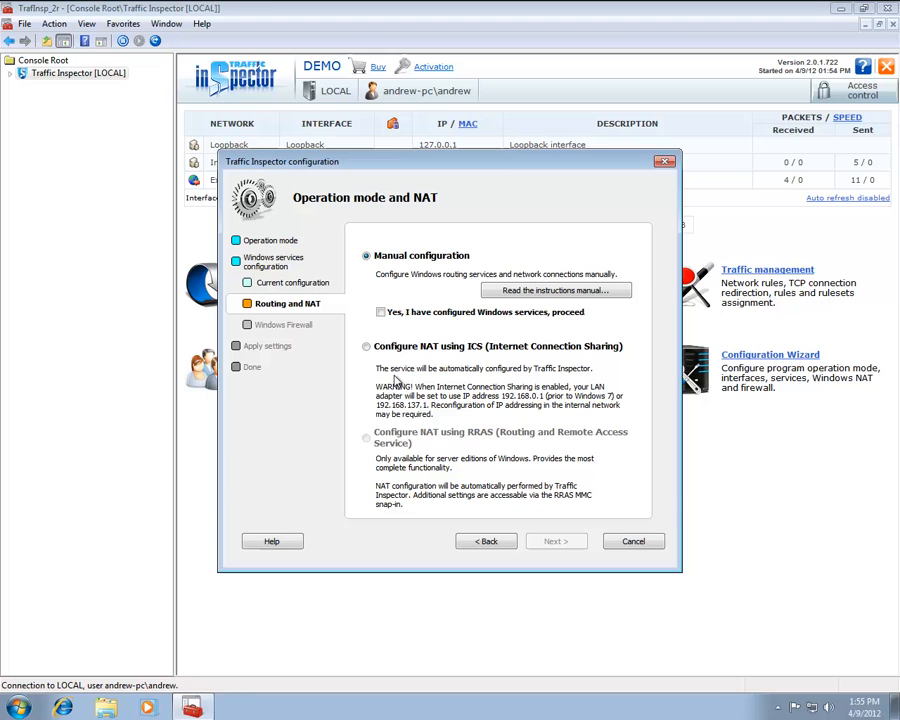
click(366, 346)
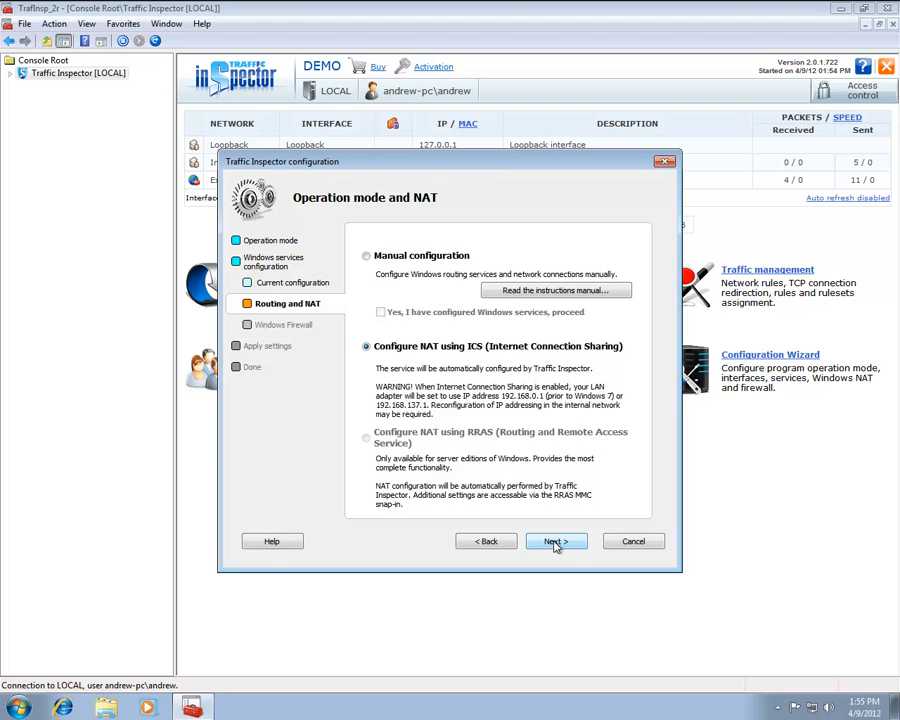
click(556, 540)
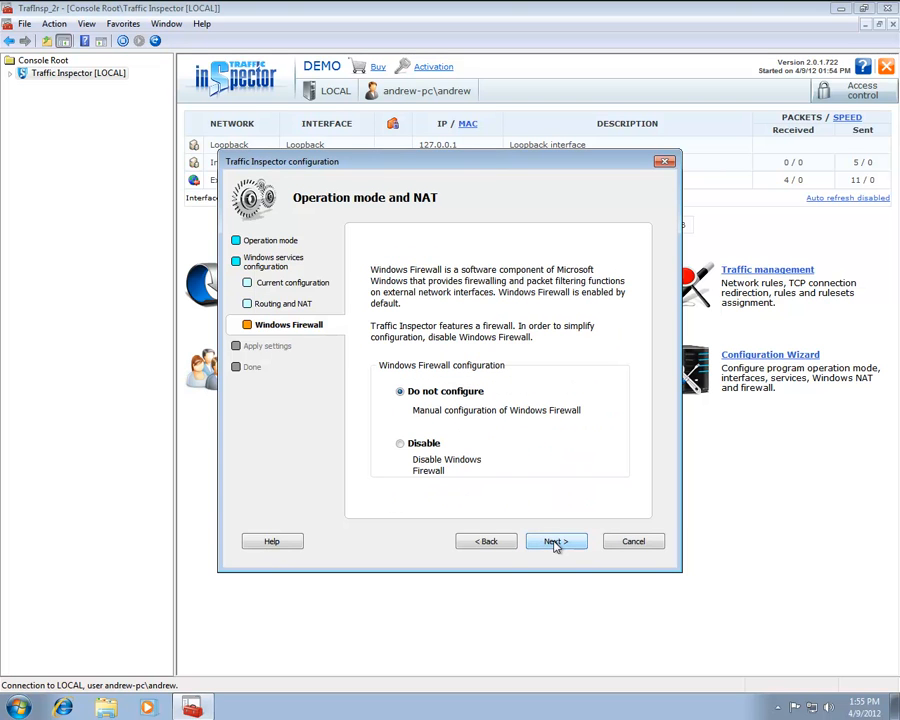
click(556, 540)
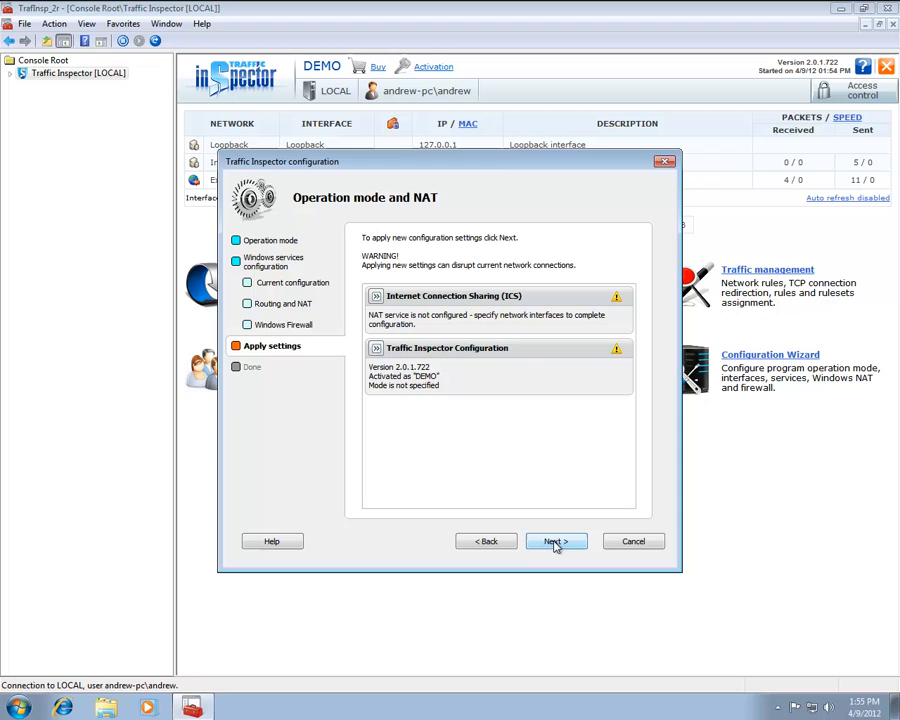
click(556, 540)
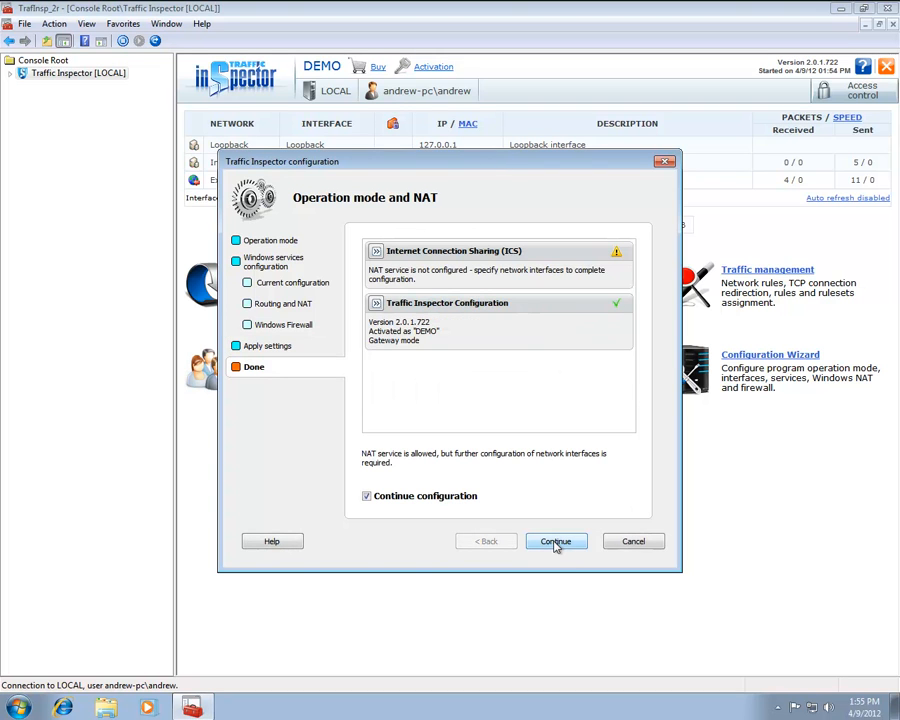
- Continue through services with default proxy ports and confirm Internal as the internal interface
click(556, 540)
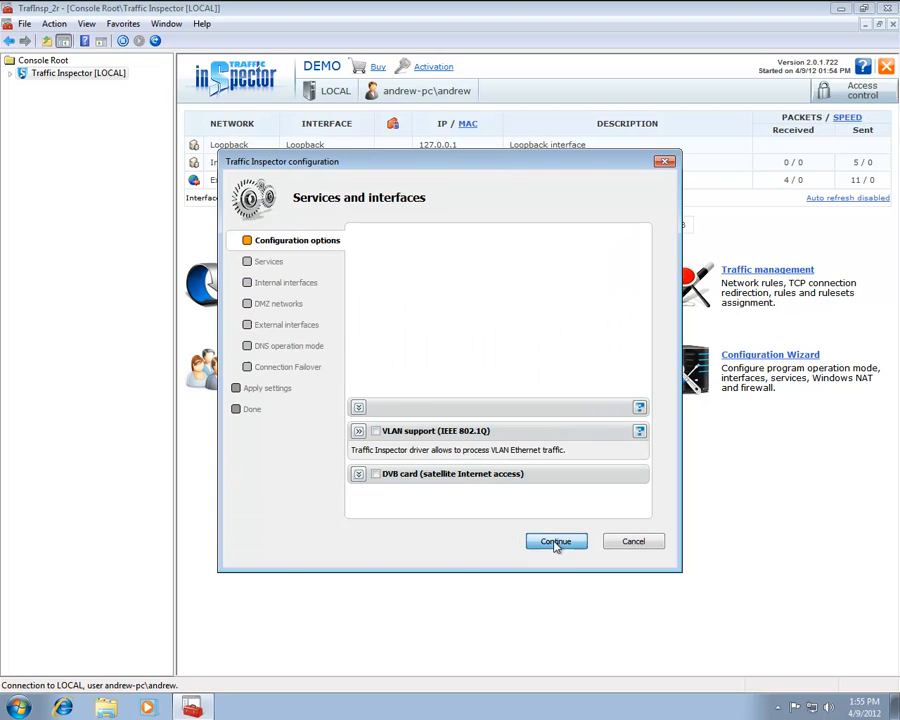
click(556, 540)
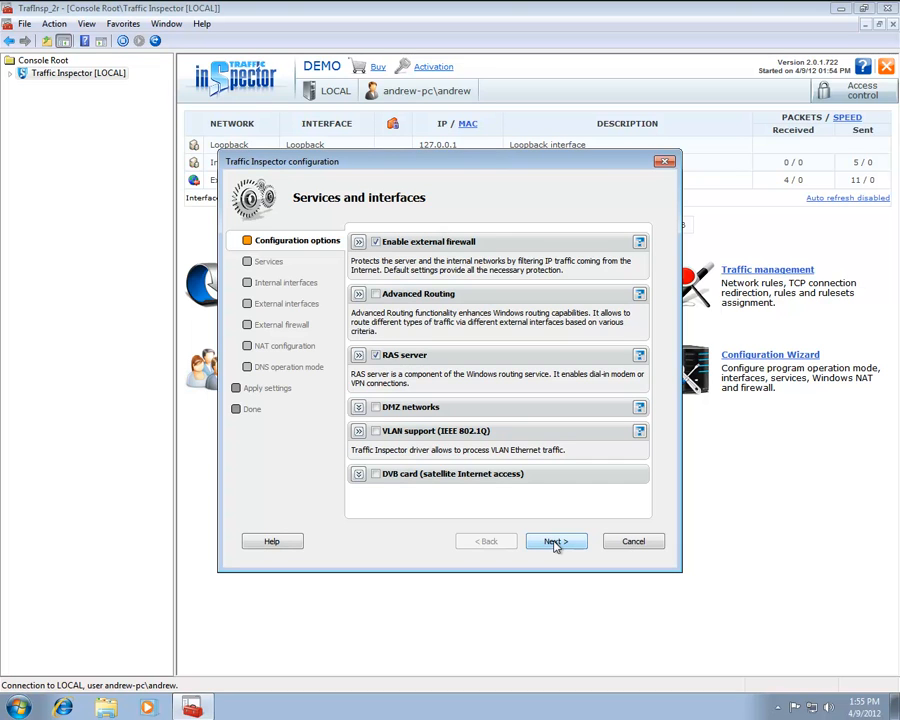
click(556, 540)
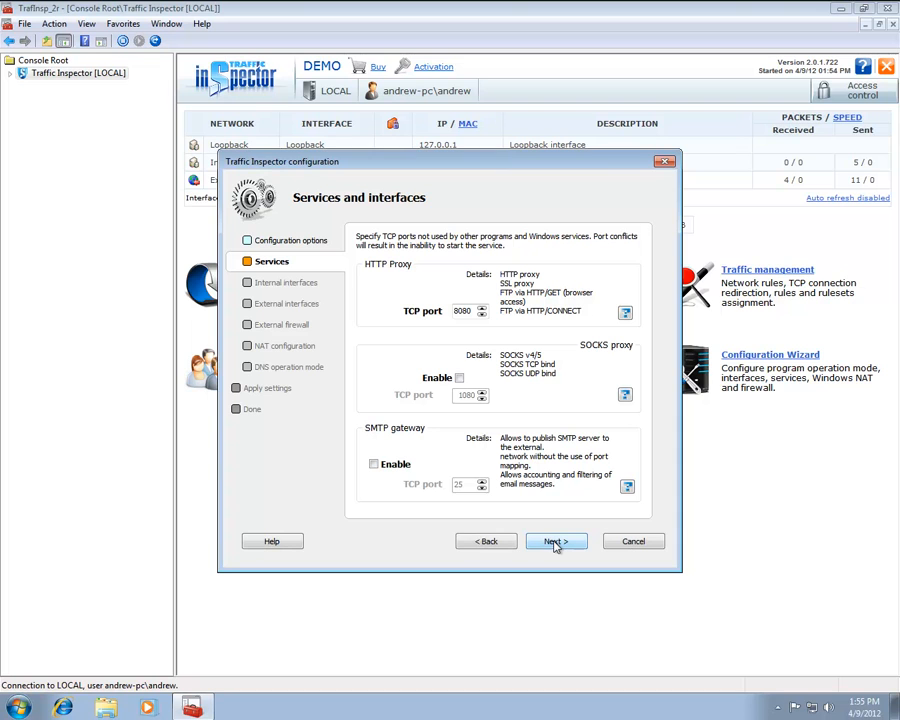
click(556, 540)
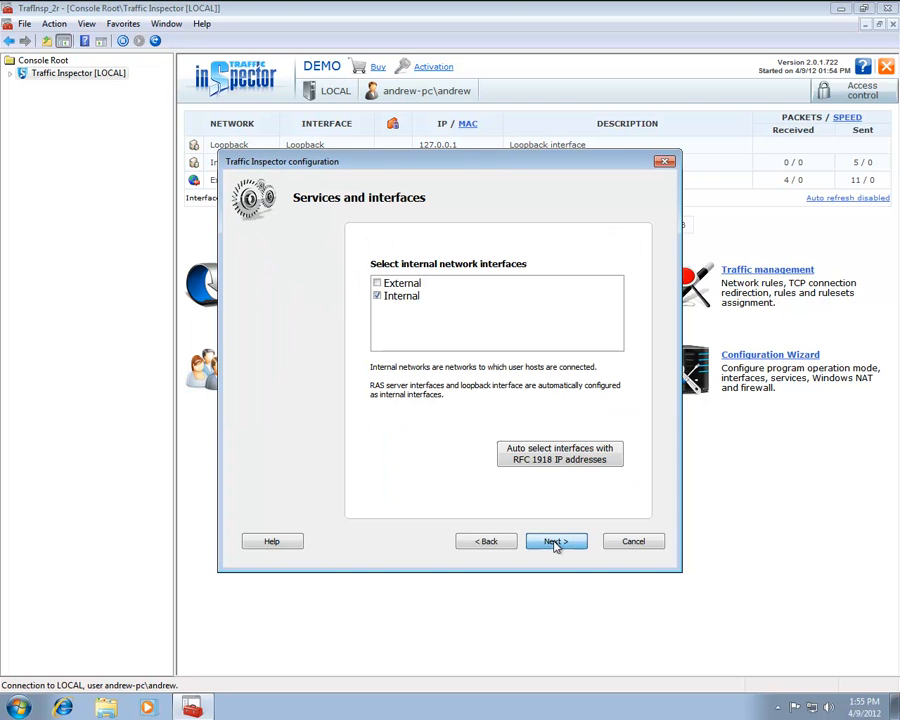
click(556, 540)
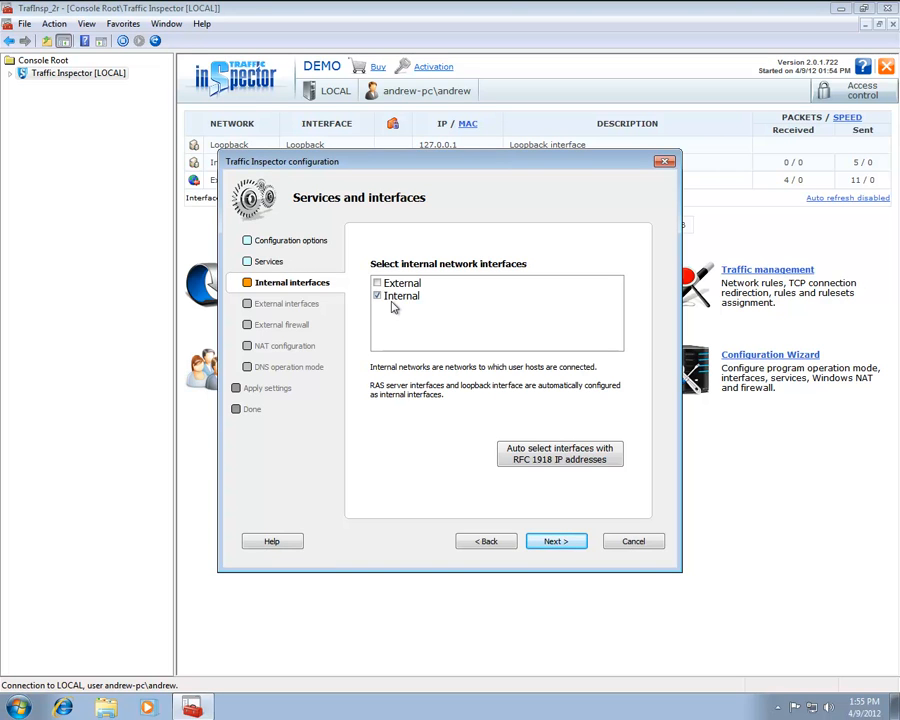
- Accept External as the external interface and keep the firewall on External
click(556, 540)
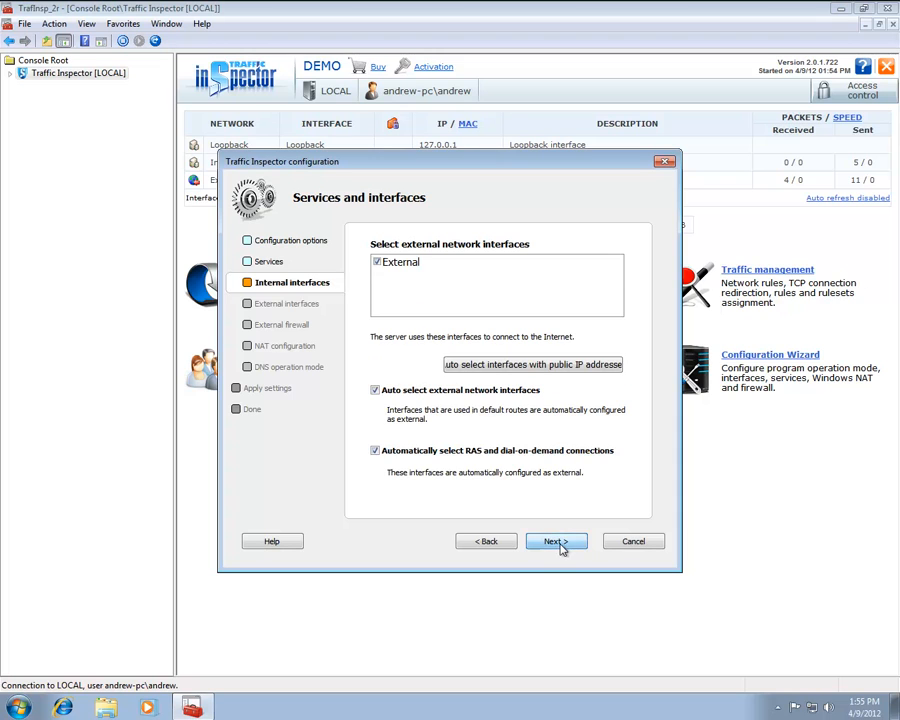
click(556, 540)
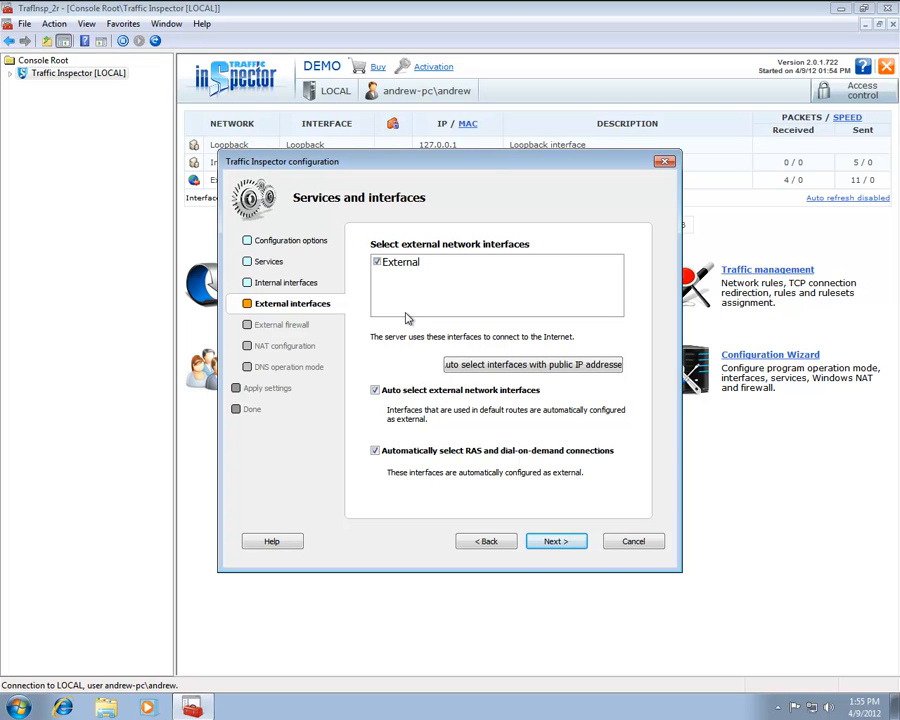
click(556, 540)
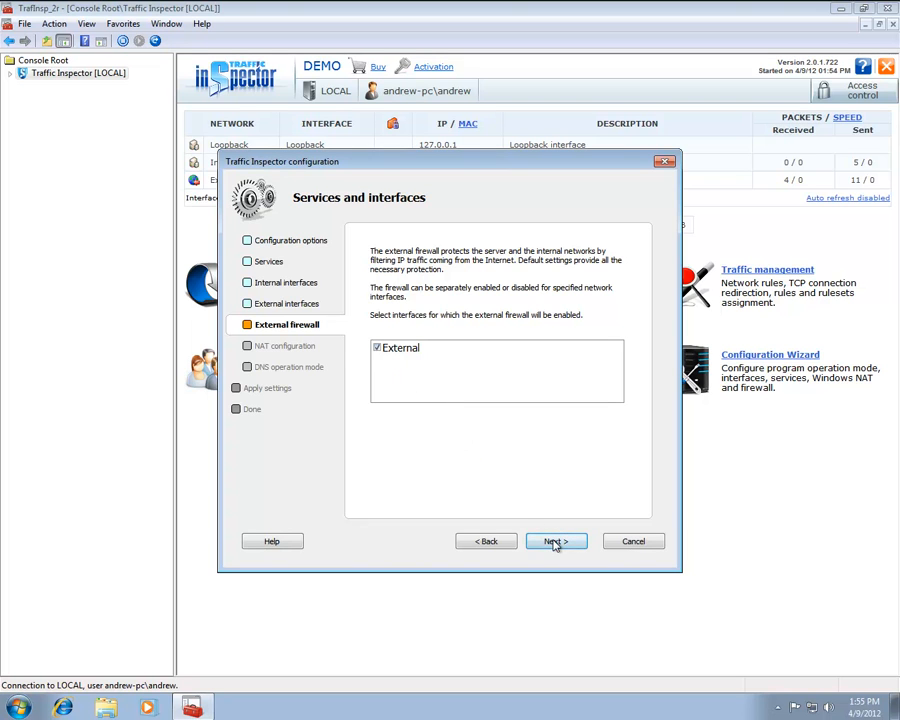
click(556, 540)
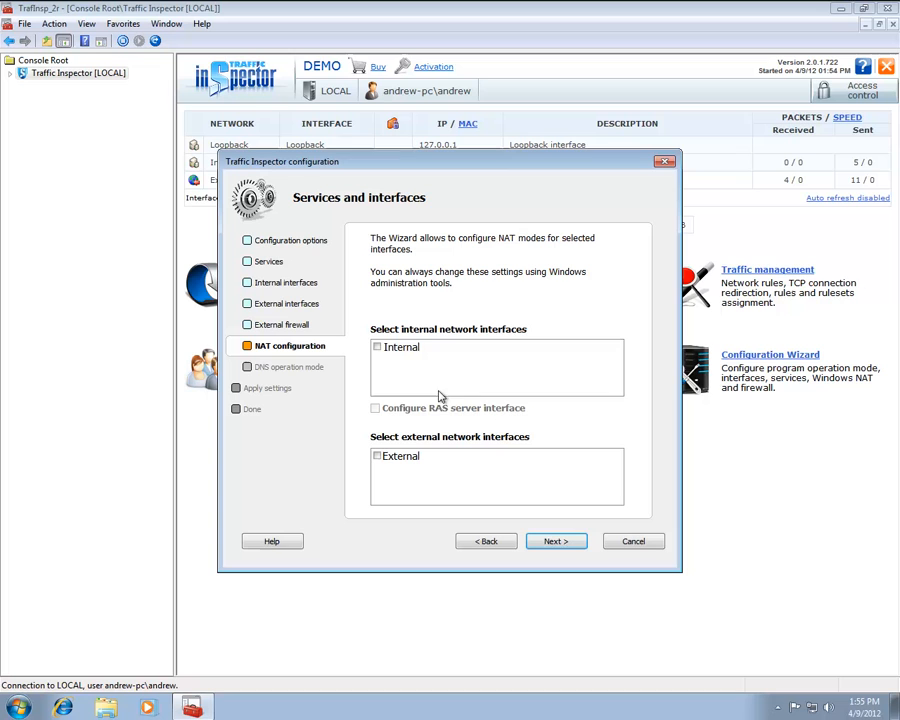
- Enable NAT on both Internal and External networks and keep Normal DNS mode
click(376, 348)
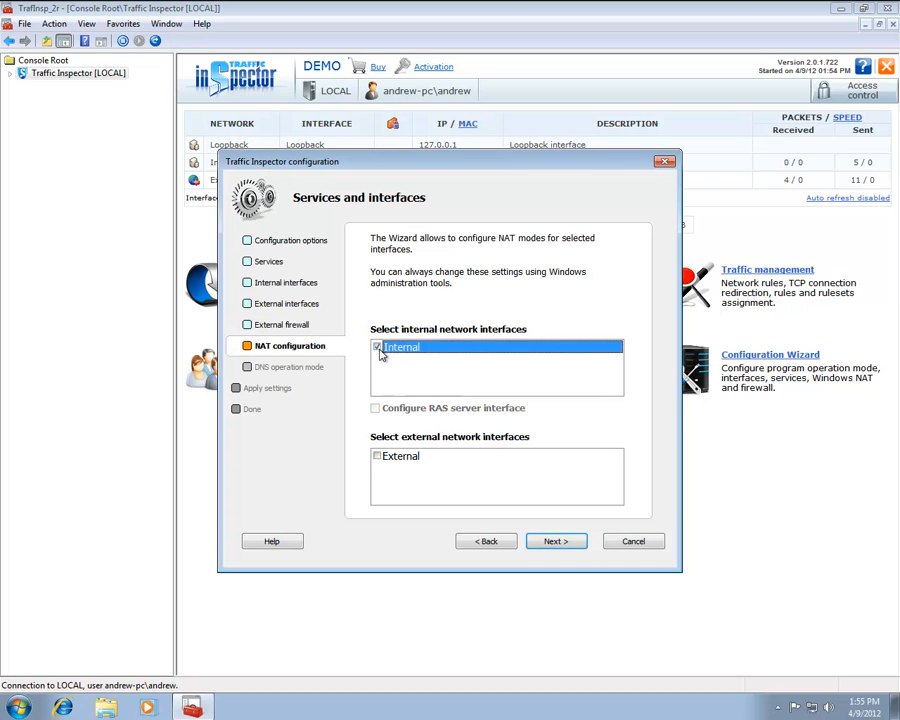
click(376, 456)
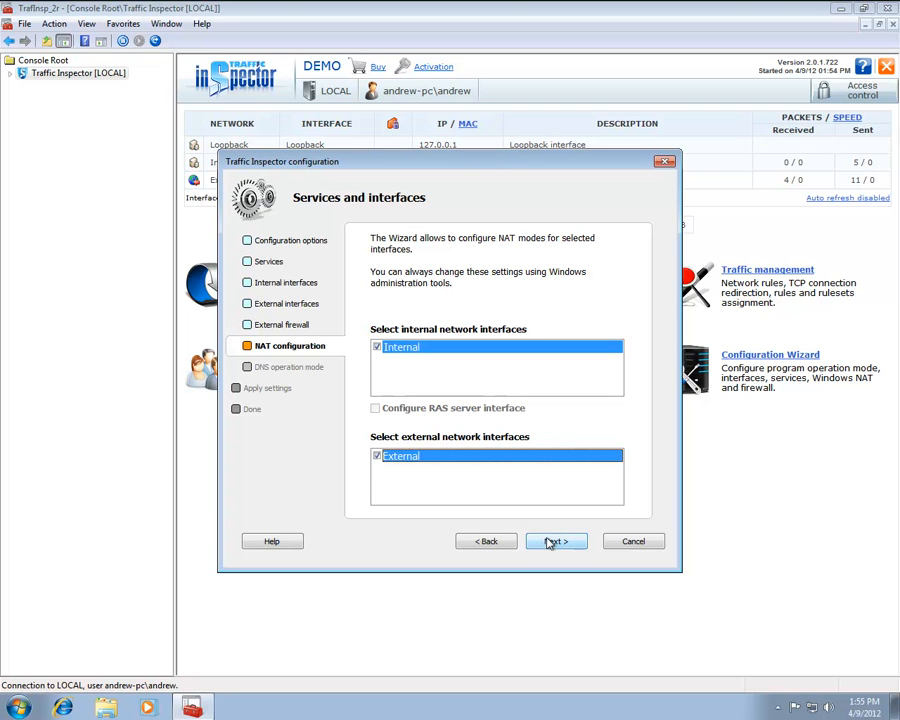
click(556, 540)
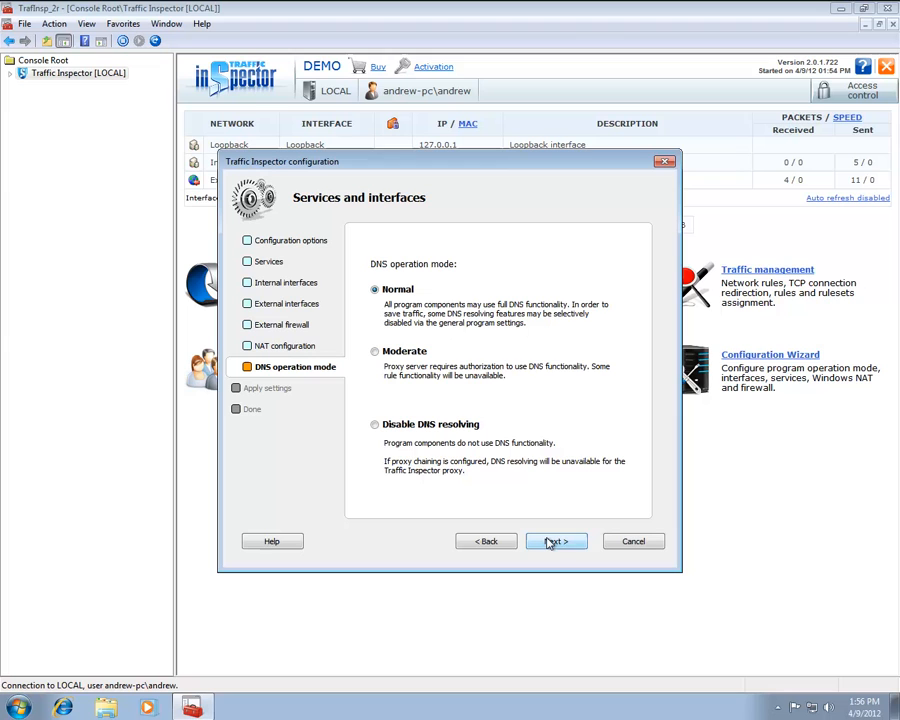
click(556, 540)
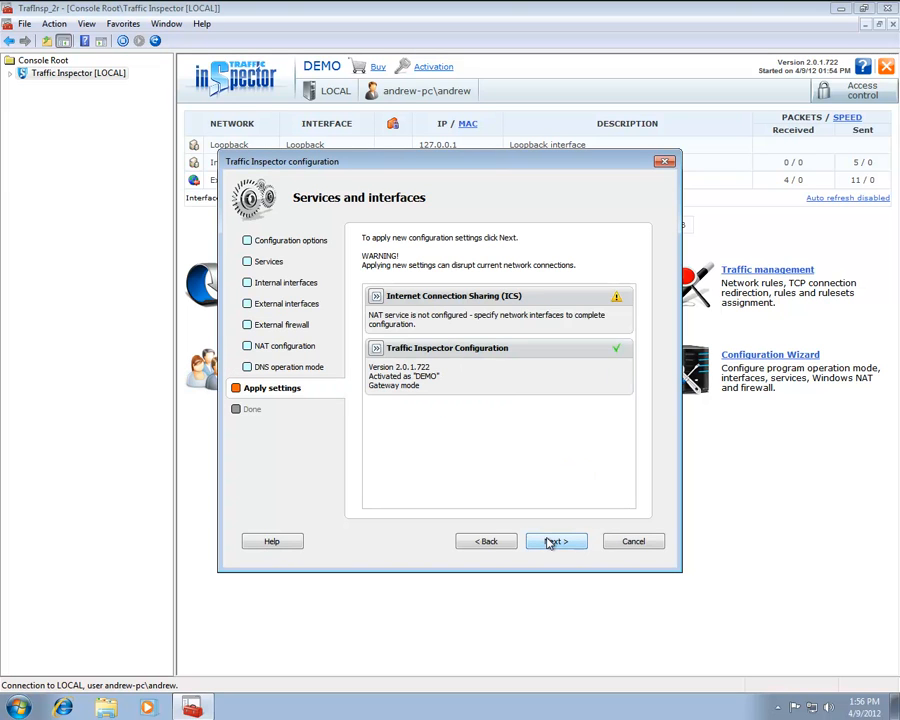
- Apply the configuration so Internal becomes 192.168.137.1, then finish the wizard
click(556, 540)
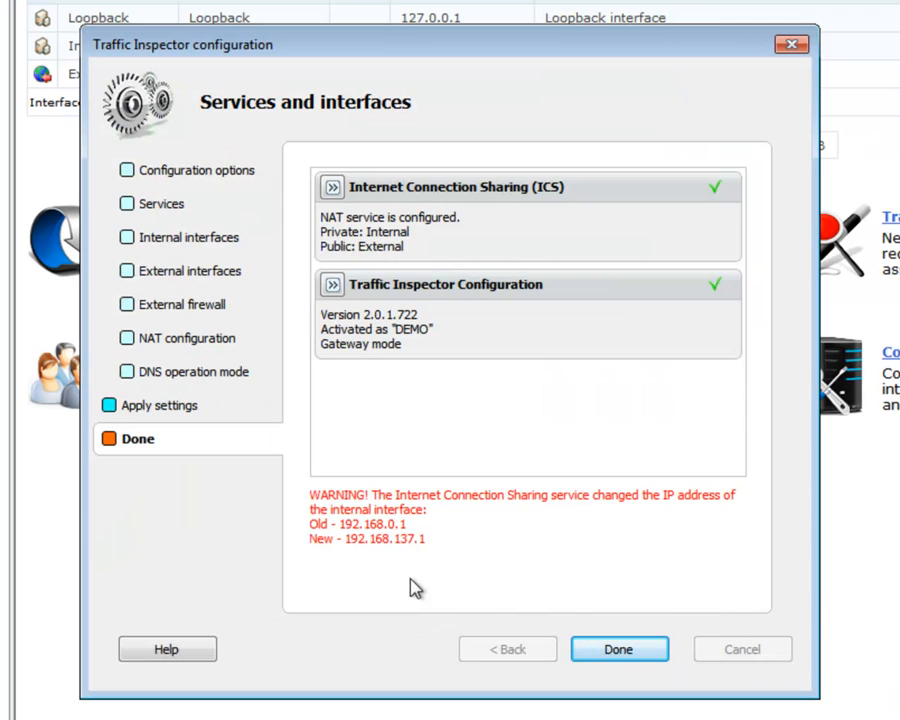
mouse_move(482, 558)
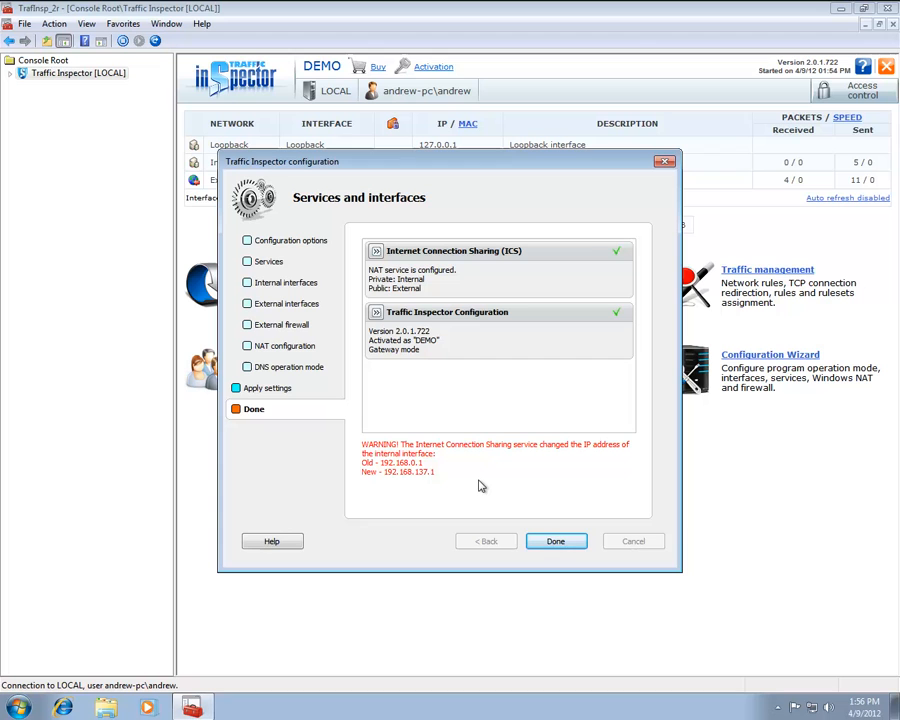
mouse_move(488, 490)
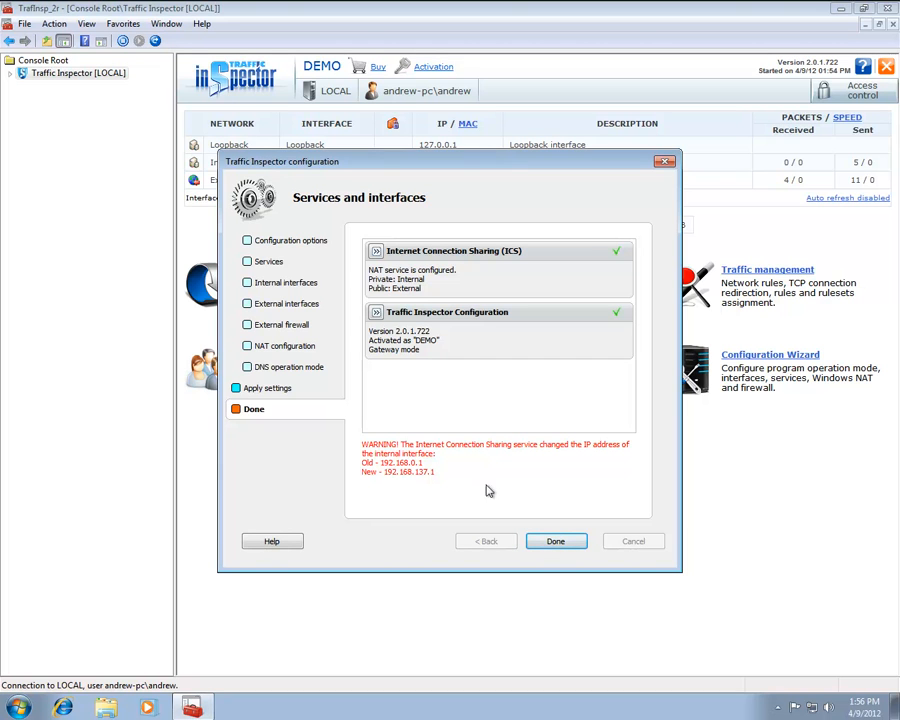
click(556, 540)
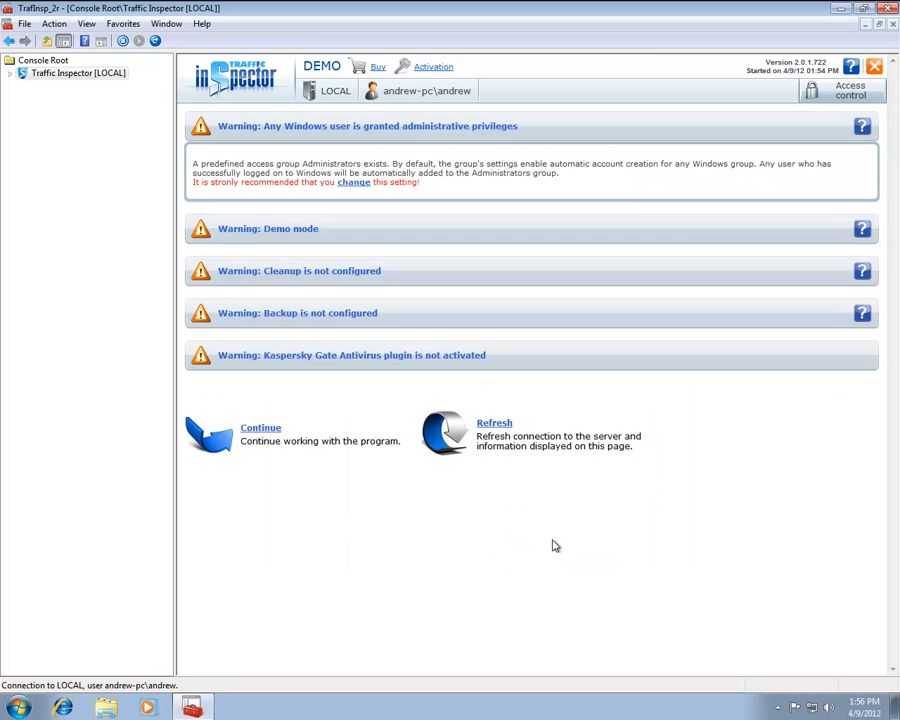
mouse_move(260, 428)
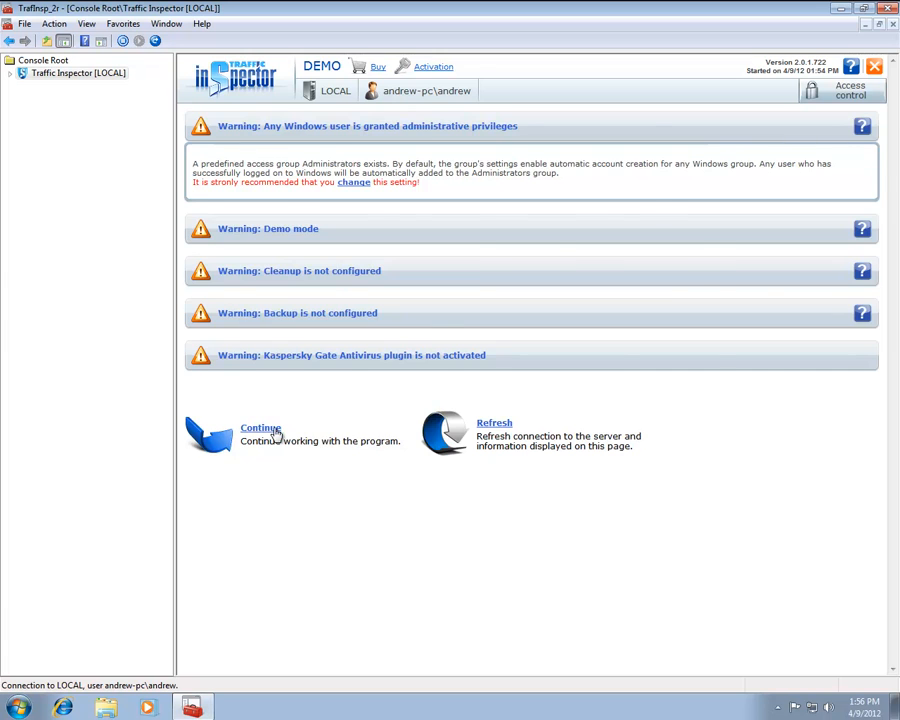
- Dismiss the warnings to return to the server overview with Internal and External interfaces
click(260, 428)
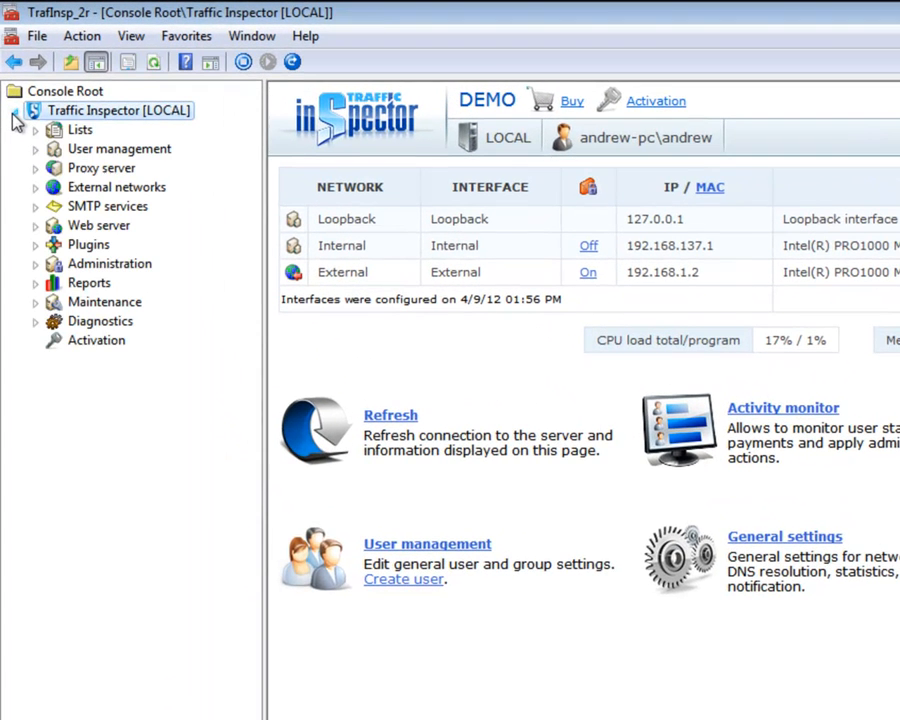
- Expand User management, select Users and start the New user wizard
click(36, 148)
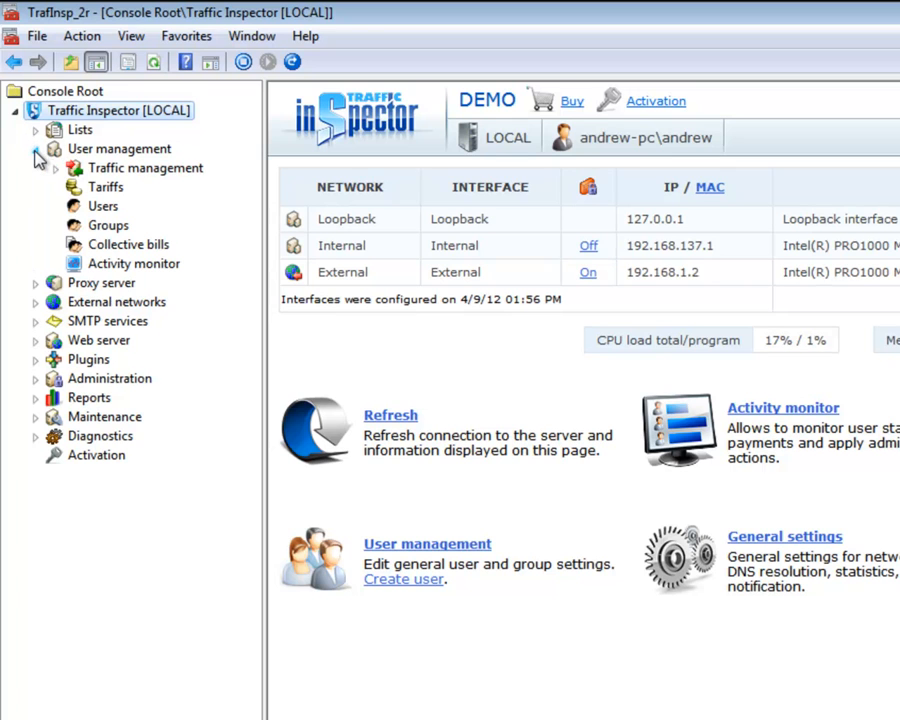
click(104, 206)
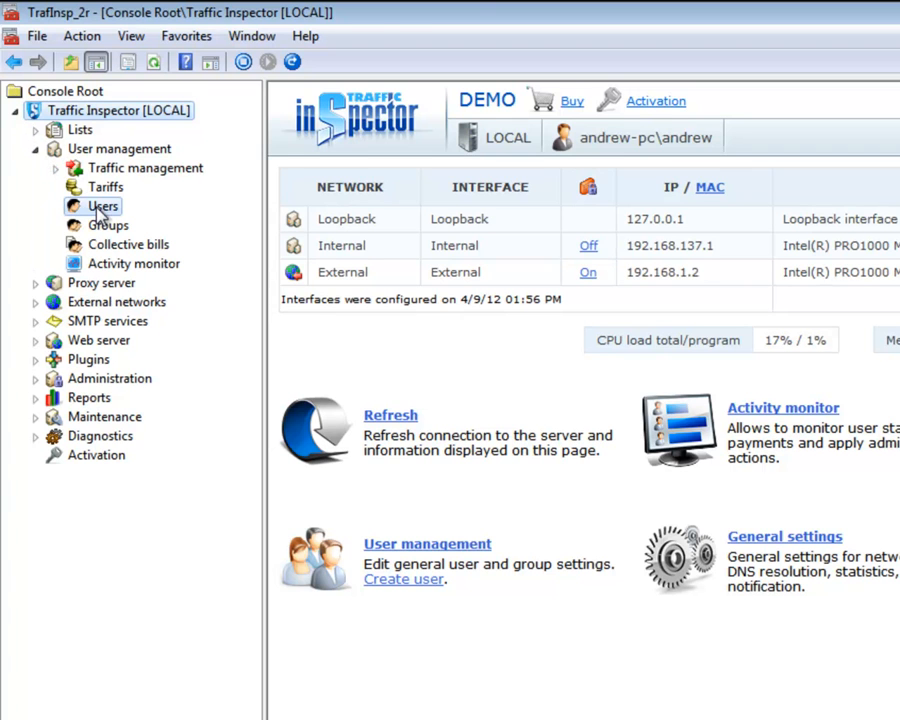
click(104, 206)
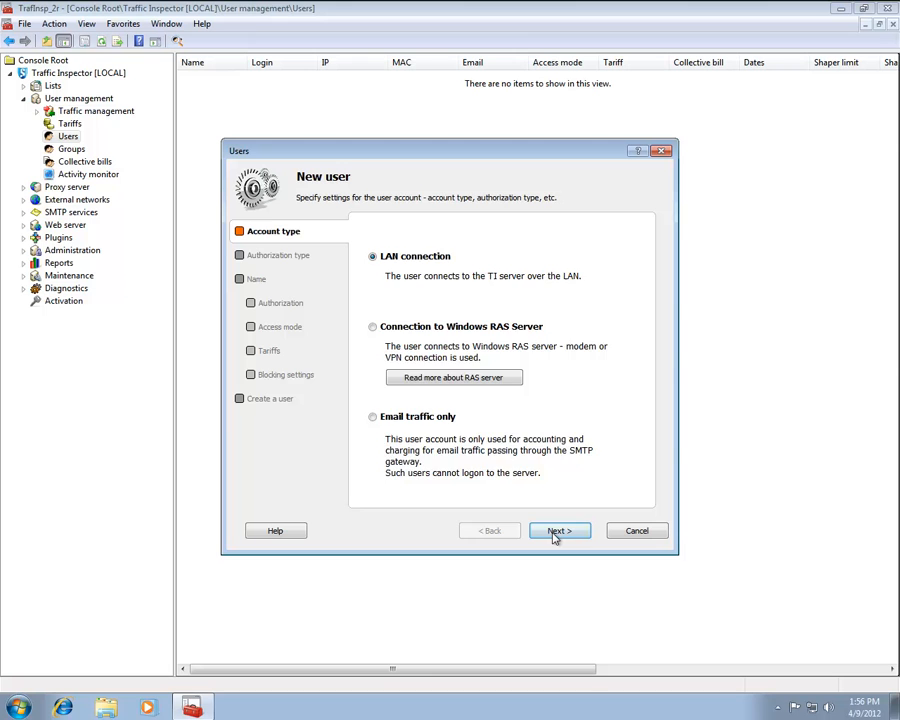
- Authorize the new LAN user by IP address 192.168.137.2 with default name settings
click(560, 530)
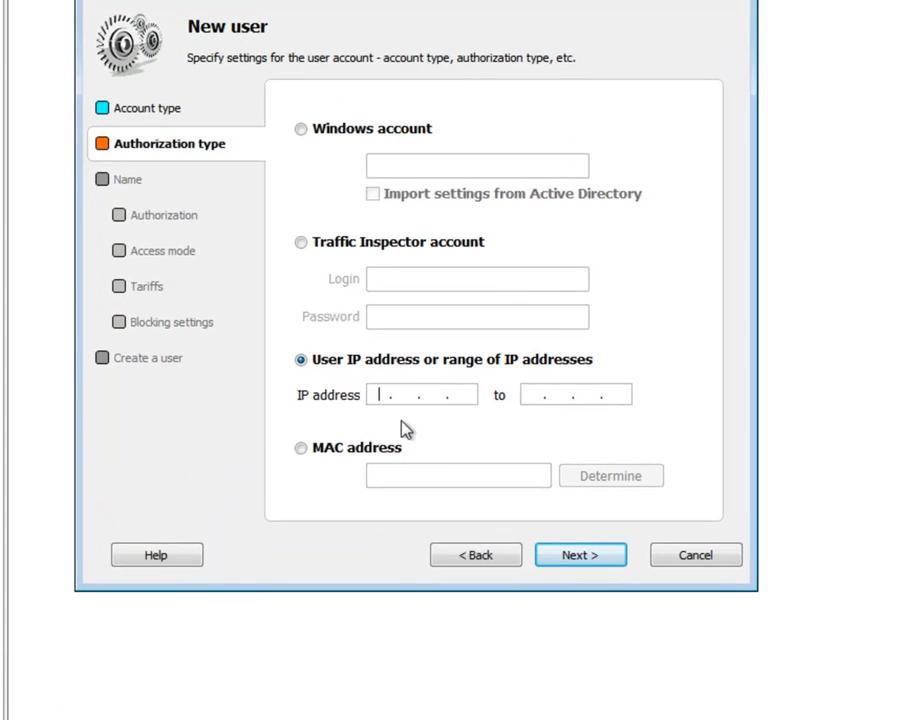
text(192. 168. .)
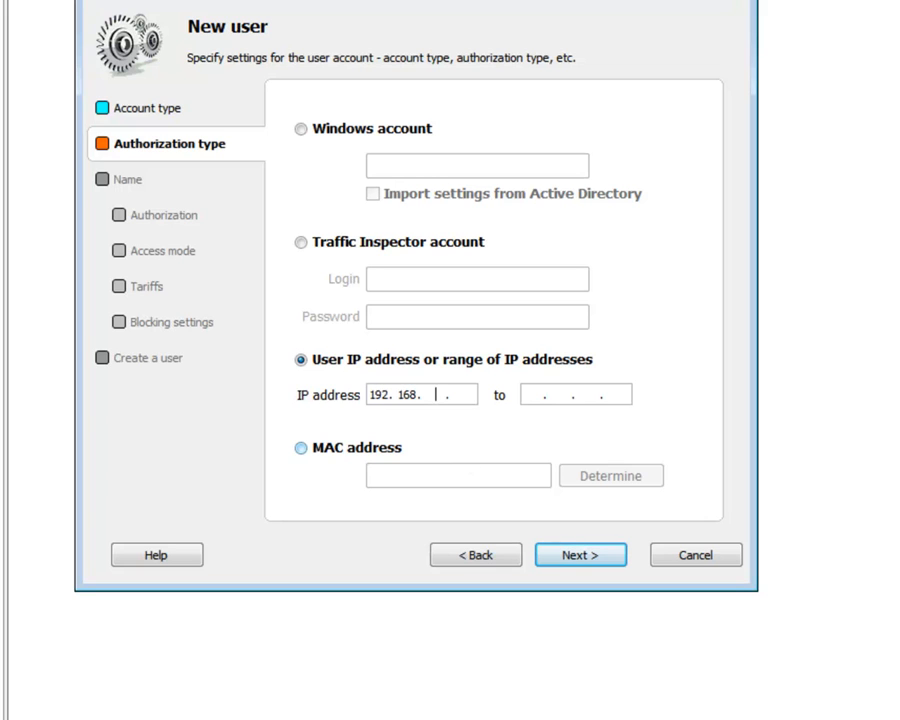
text(137.2)
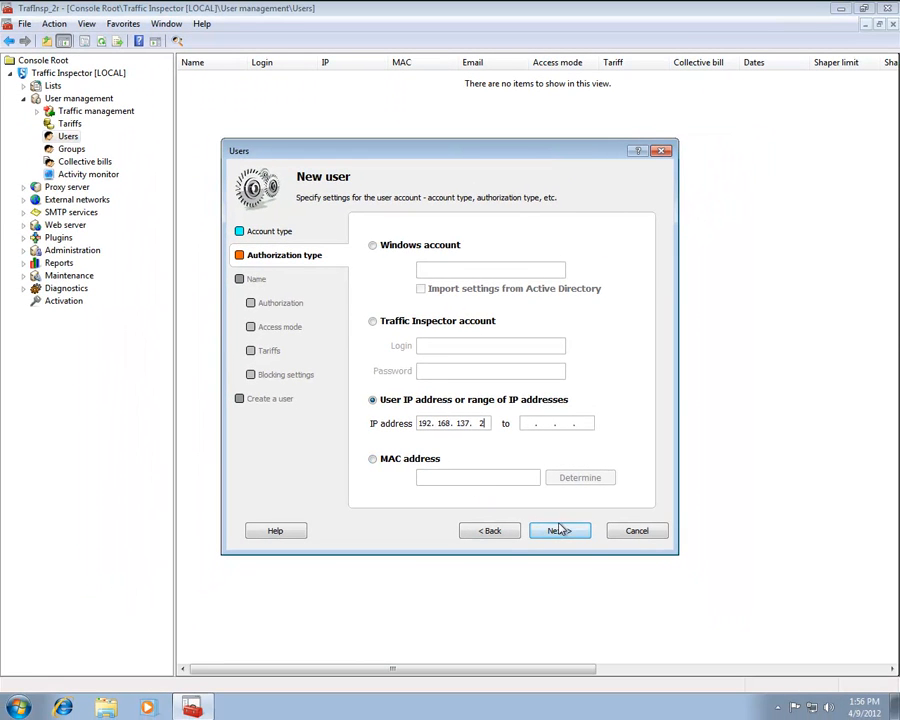
click(558, 530)
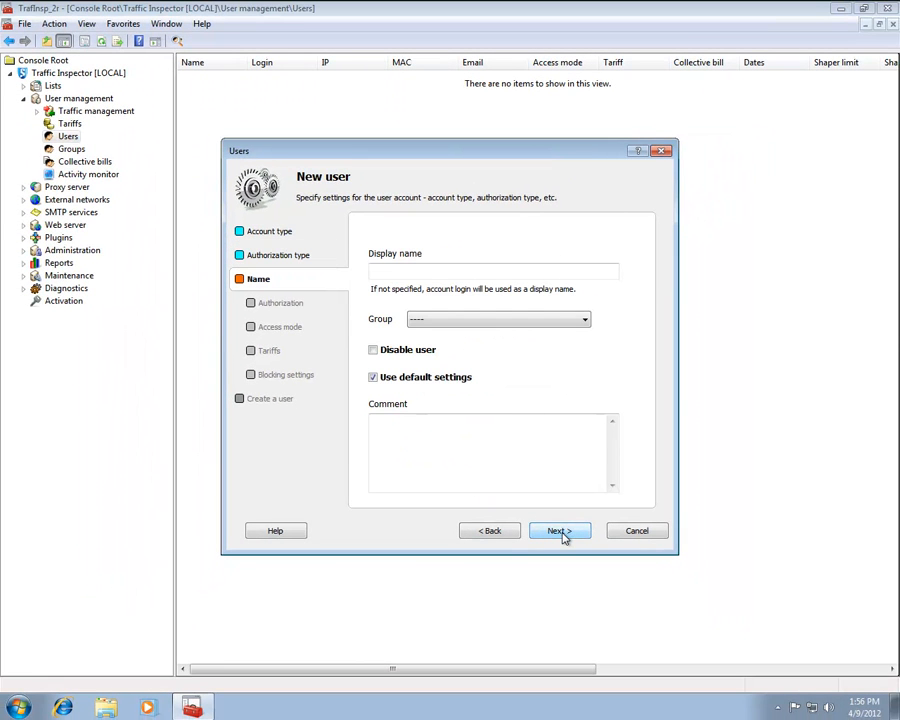
click(560, 530)
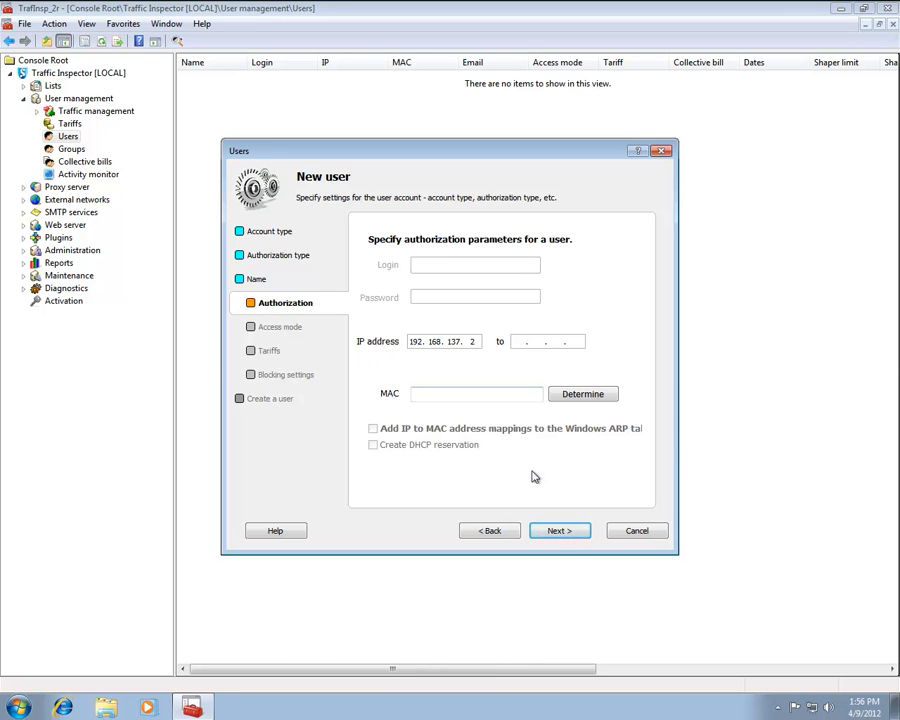
click(560, 530)
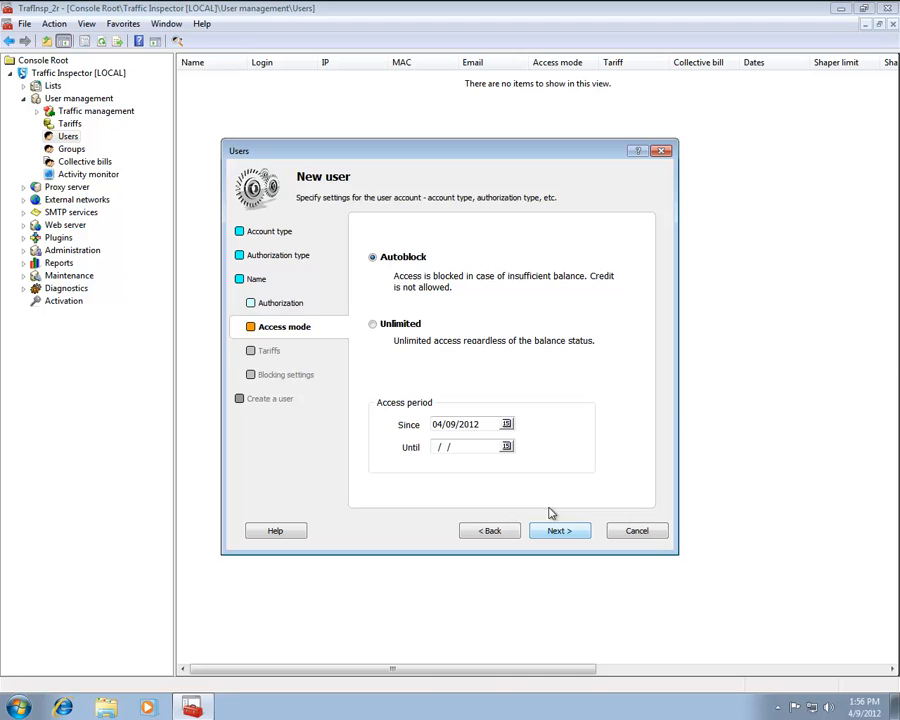
- Give the user unlimited access with the default tariff and blocking, then create it
click(372, 324)
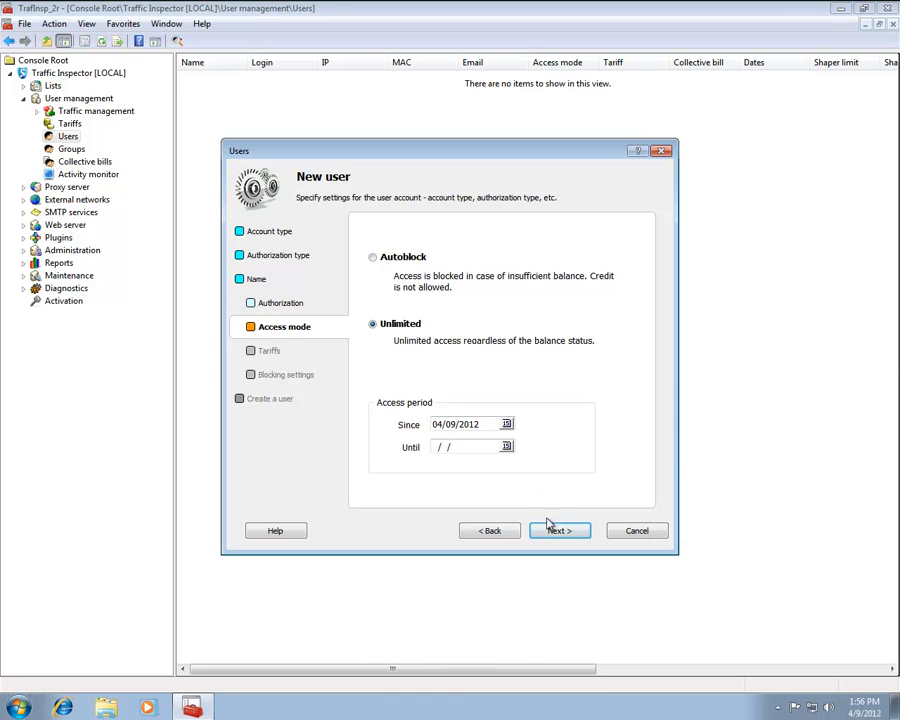
click(560, 530)
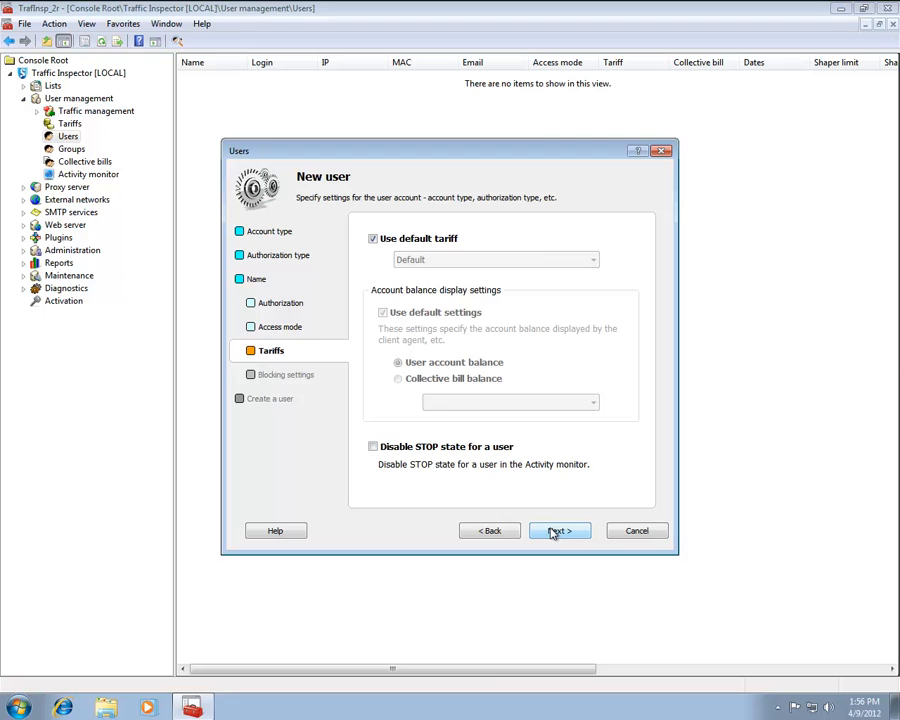
click(560, 530)
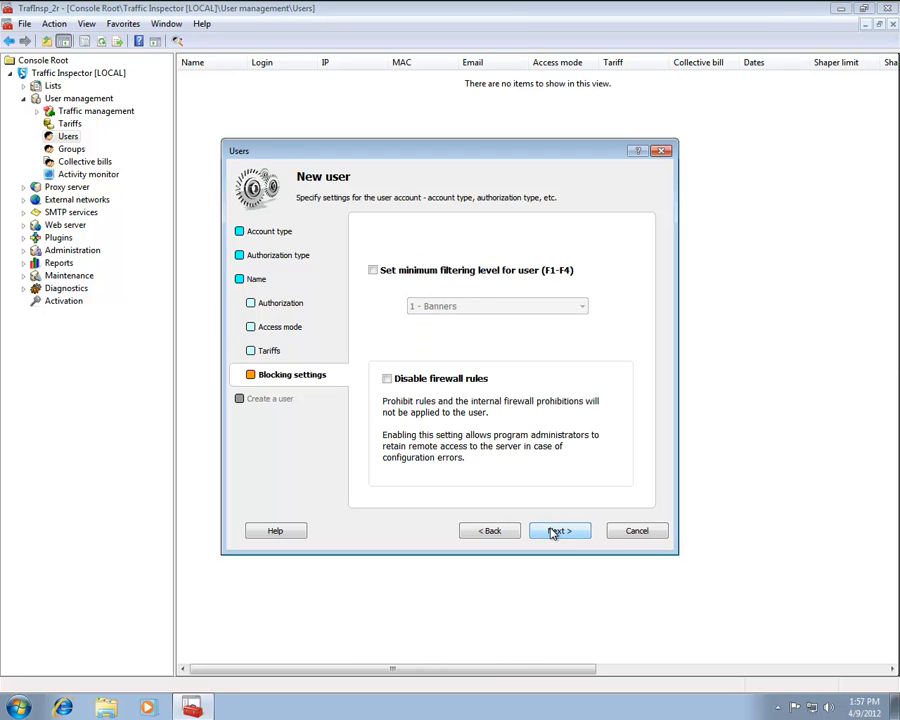
click(560, 530)
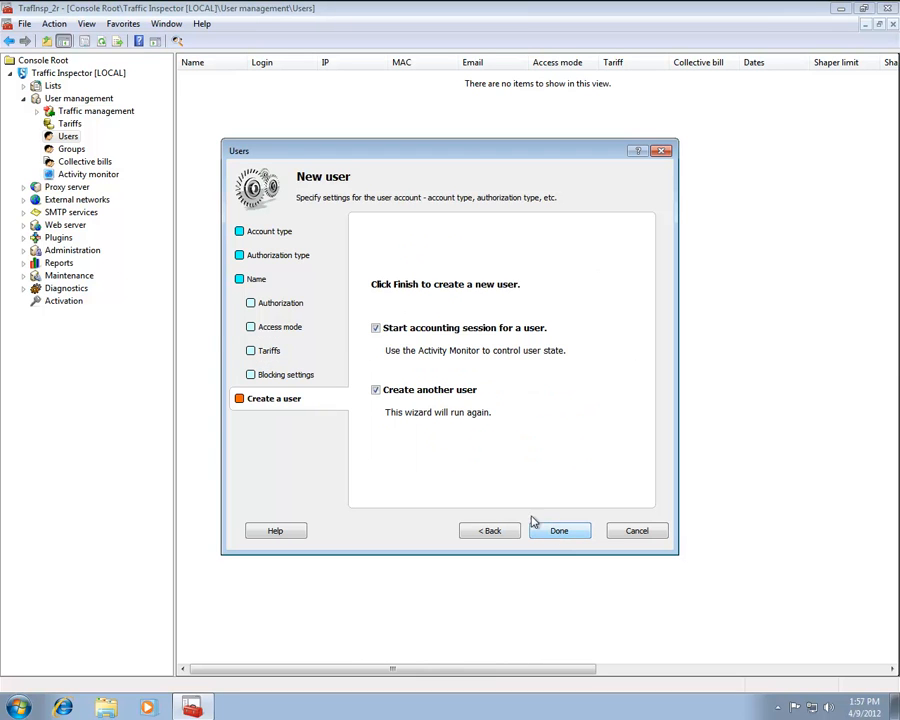
click(376, 388)
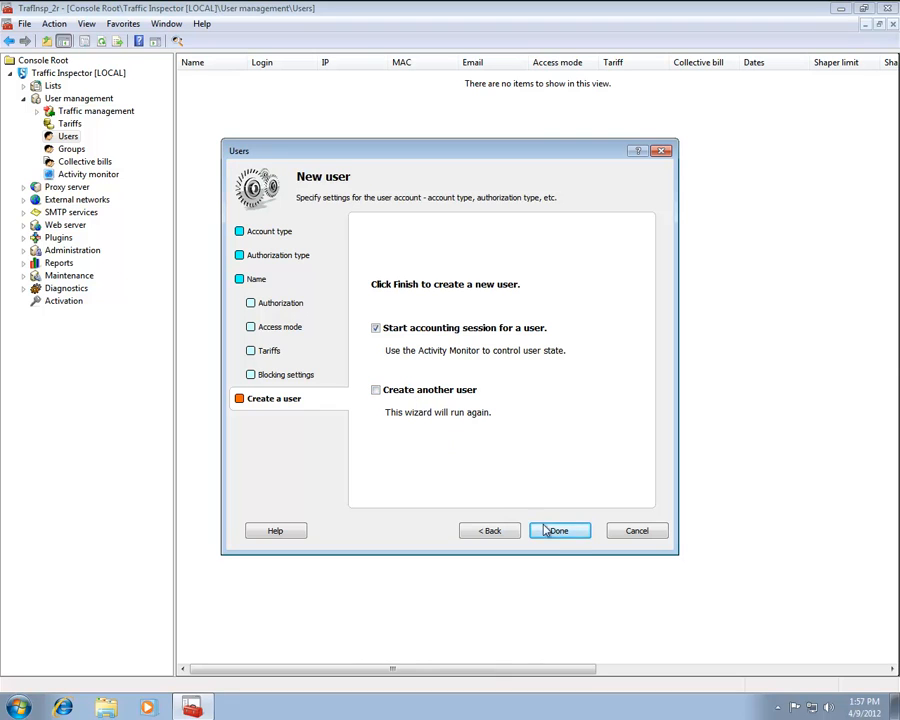
click(558, 530)
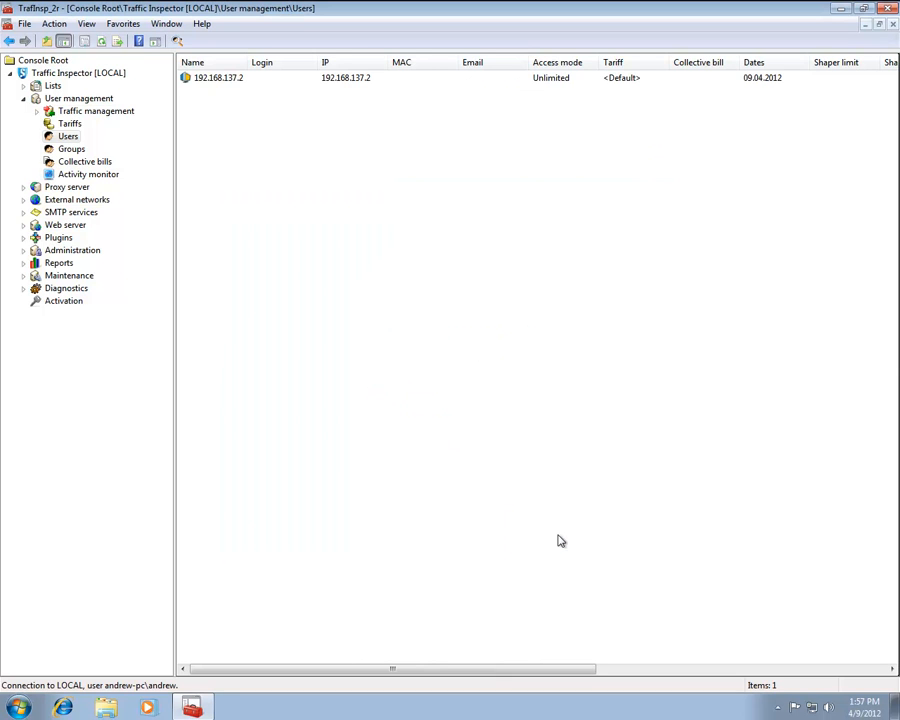
mouse_move(216, 84)
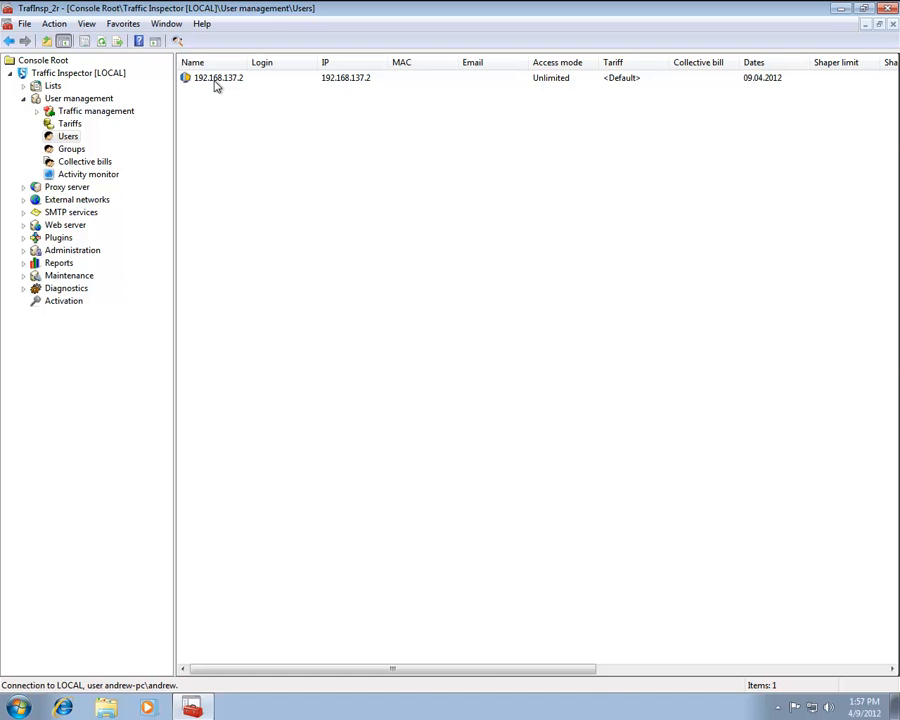
mouse_move(80, 88)
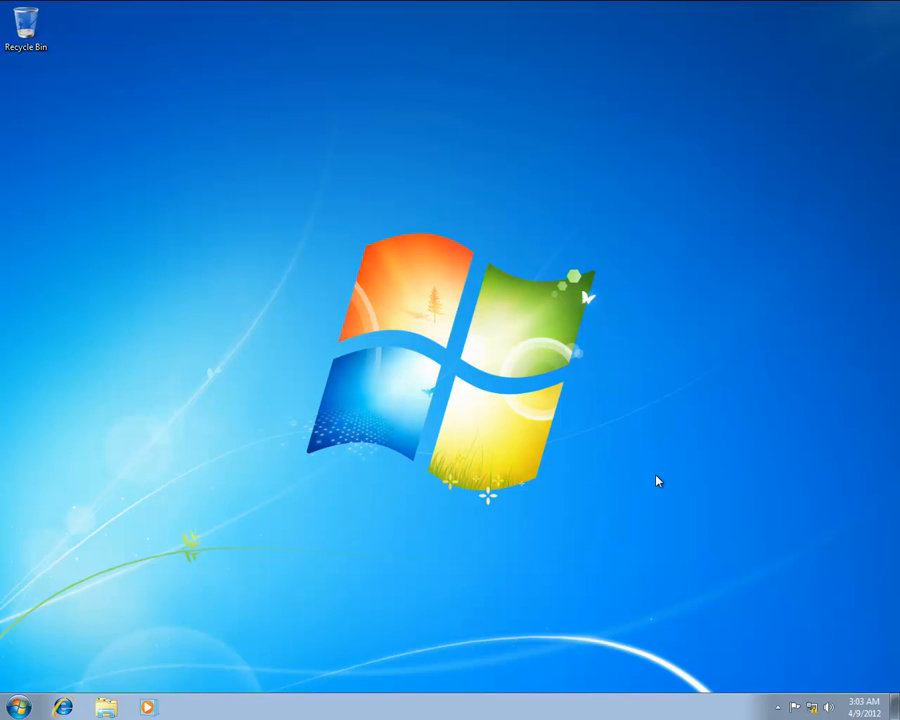
mouse_move(40, 652)
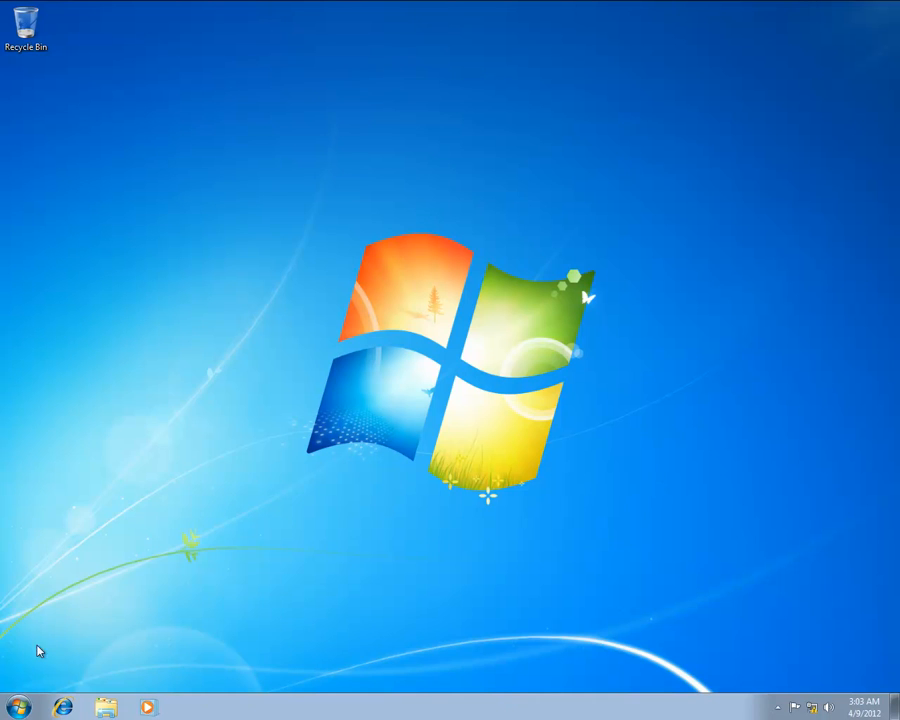
- Reach the Network Connections list via Network and Sharing Center's adapter settings
click(18, 708)
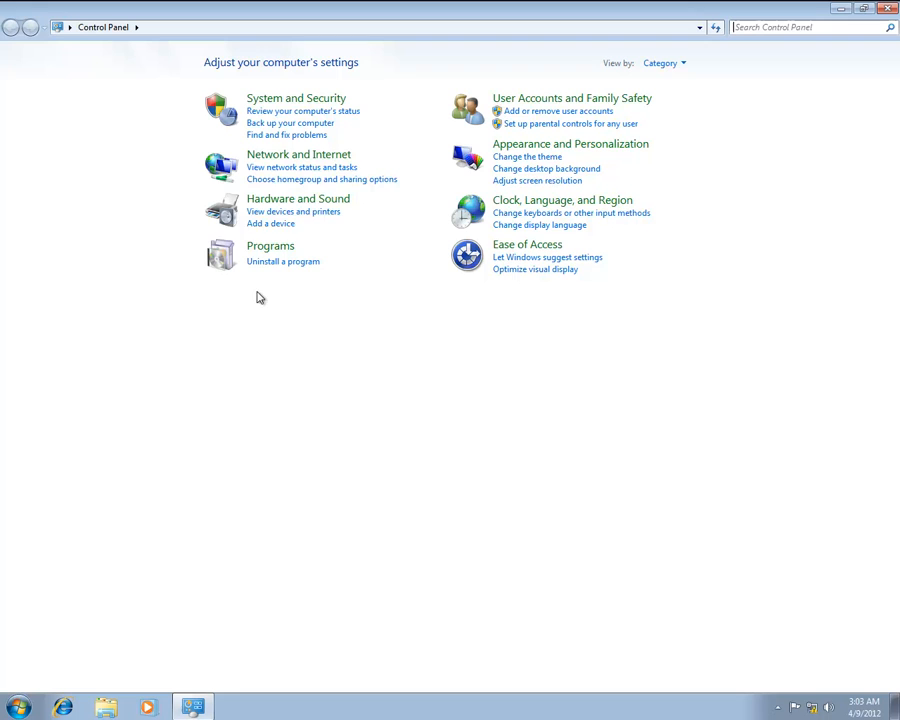
click(300, 154)
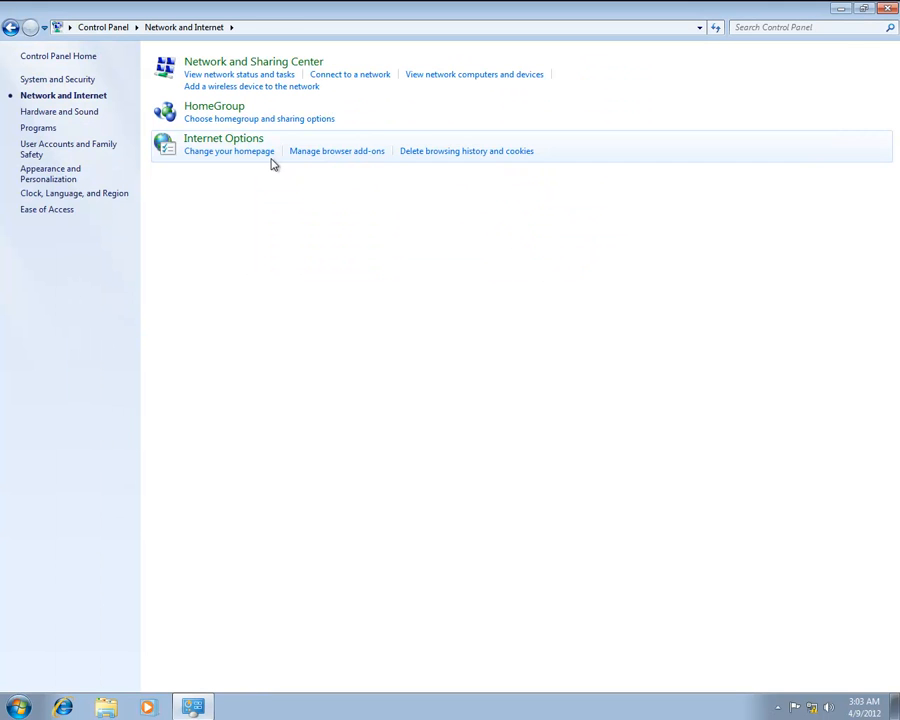
mouse_move(252, 60)
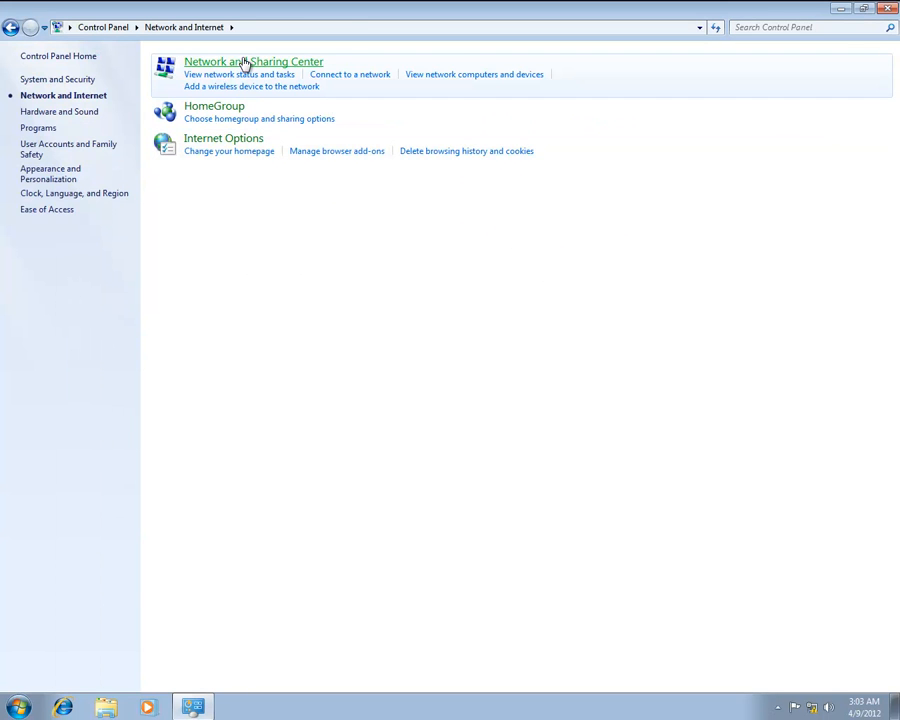
click(252, 60)
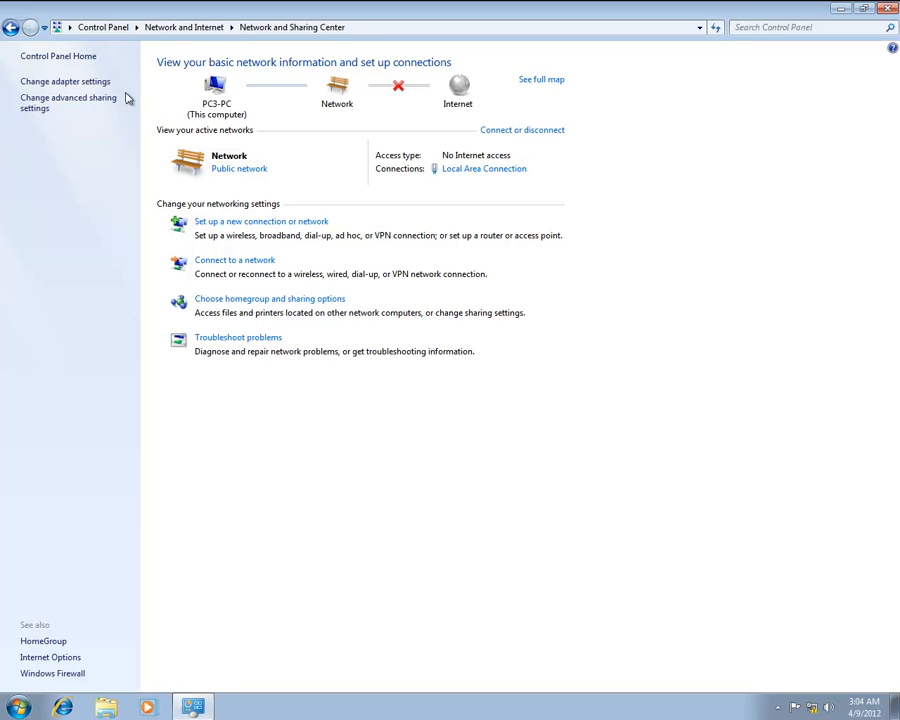
click(64, 80)
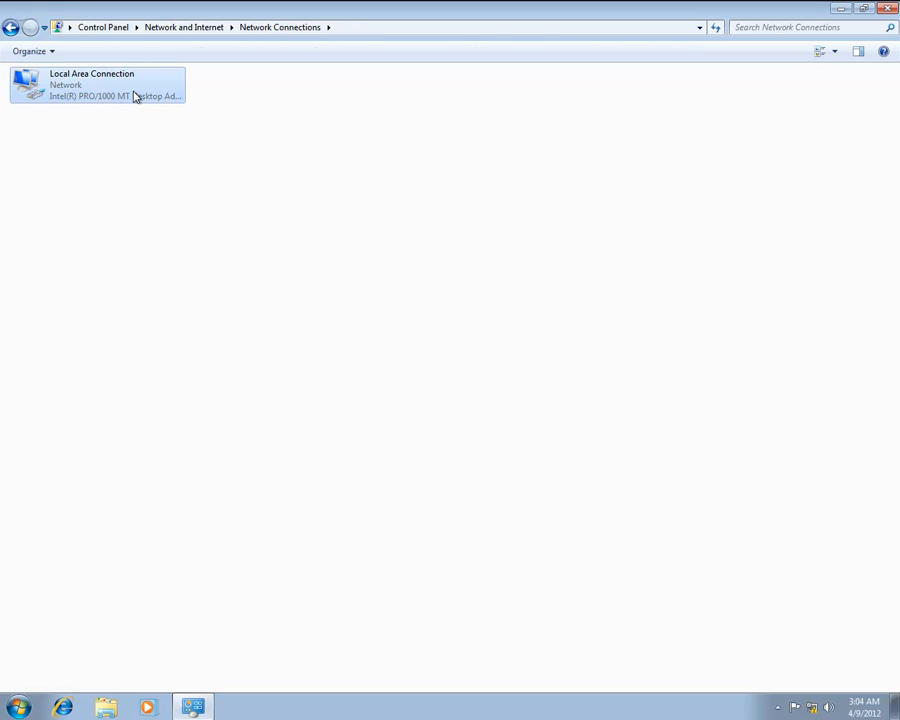
- Bring up the IPv4 properties of the Local Area Connection
right_click(96, 84)
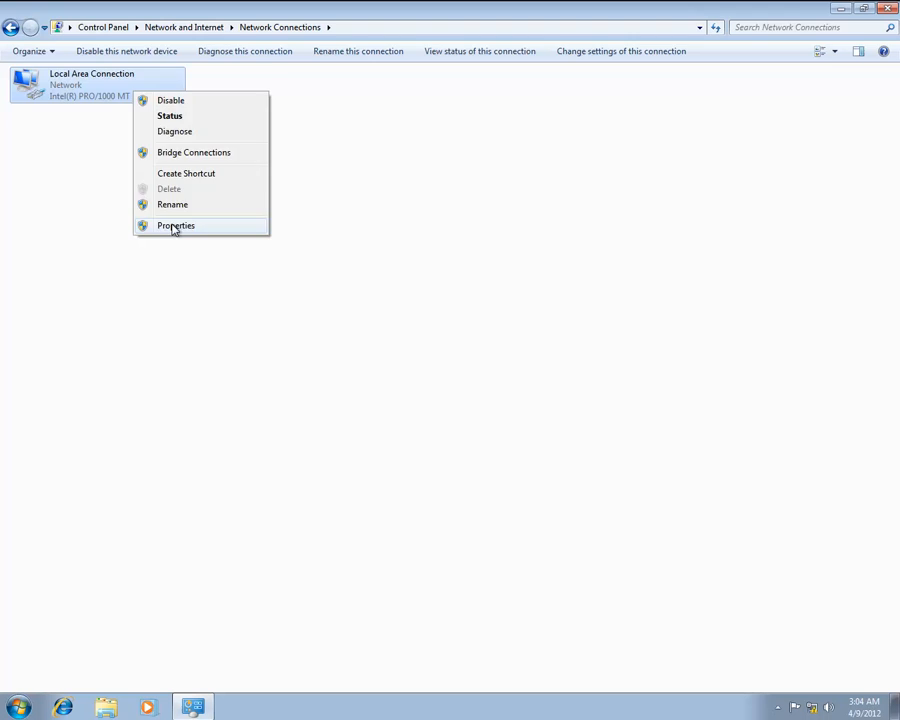
click(176, 224)
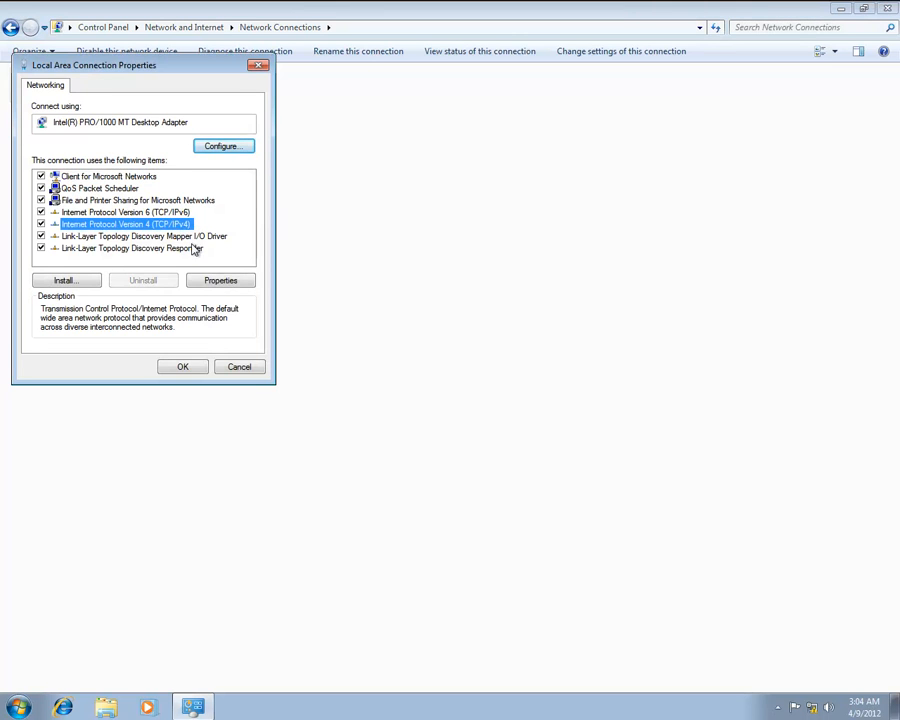
click(220, 280)
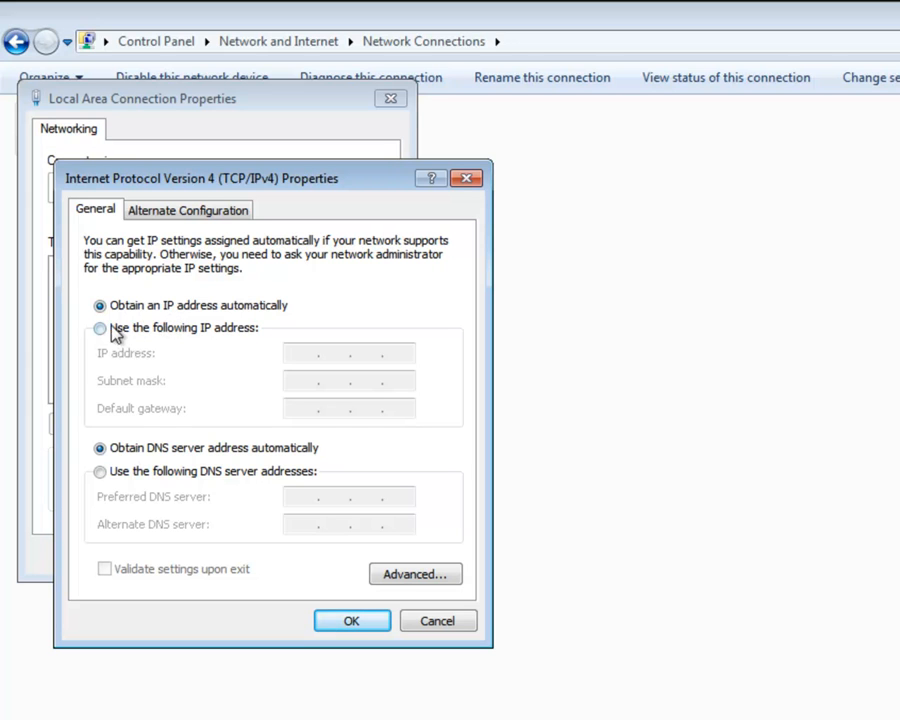
- Set static IP 192.168.137.2, mask 255.255.255.0 and gateway 192.168.137.1
click(100, 328)
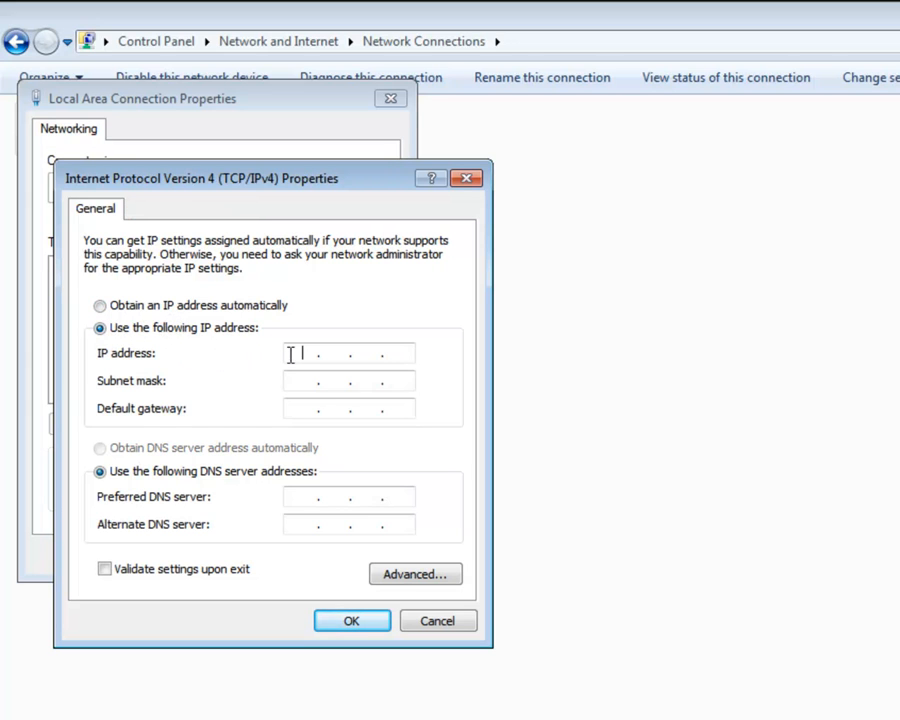
text(192)
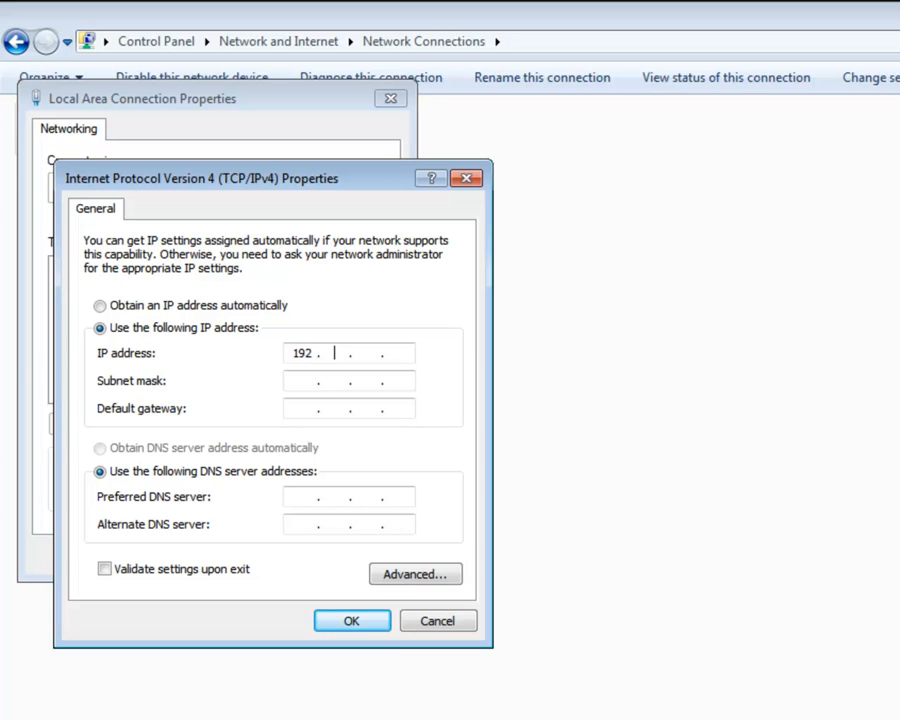
text(168.1)
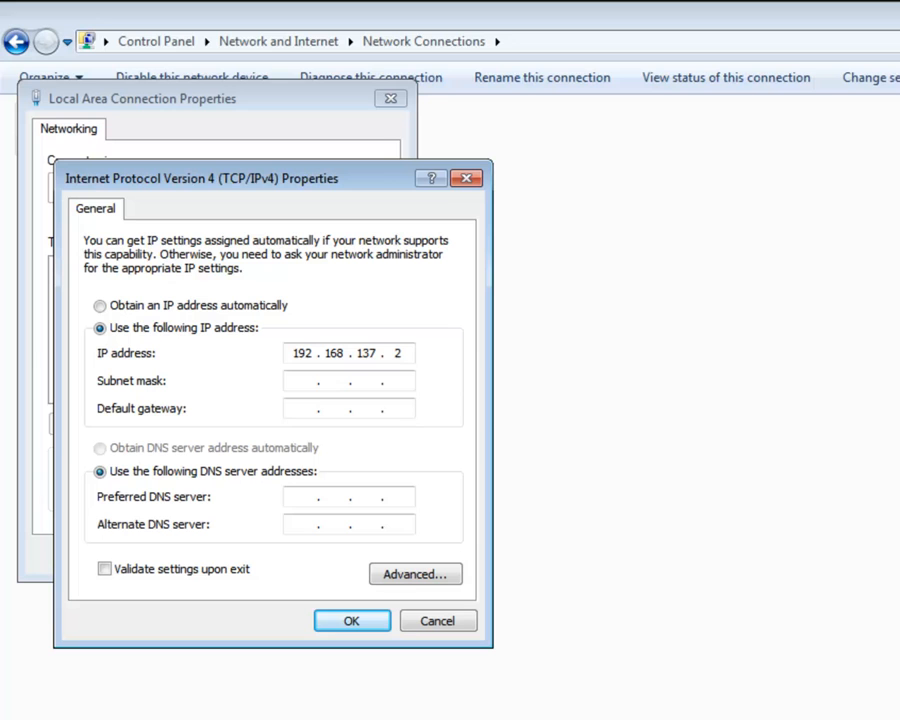
text(255.255.255.0)
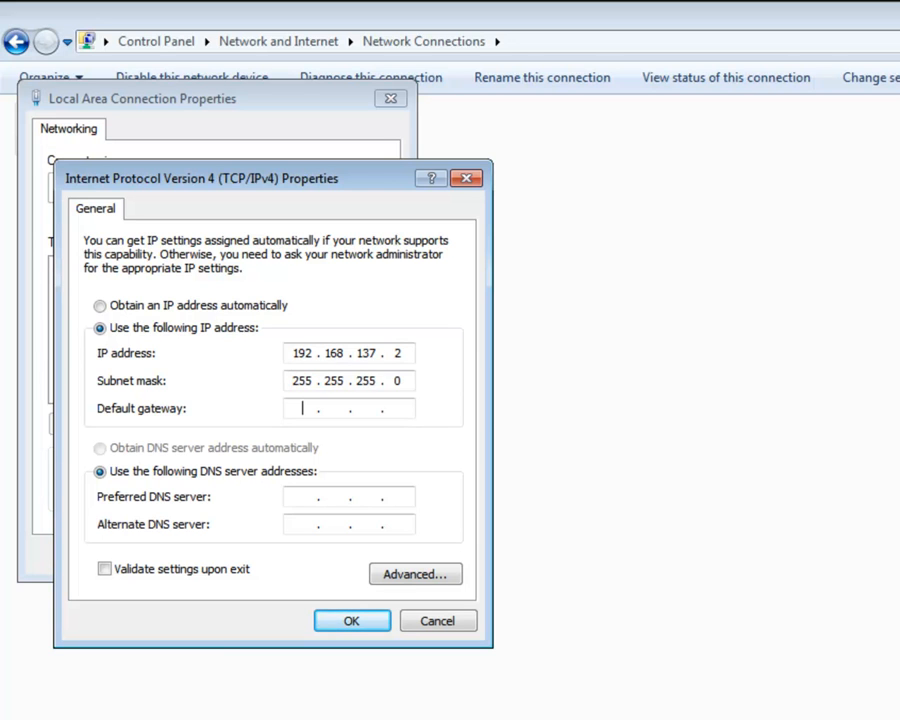
text(192.1)
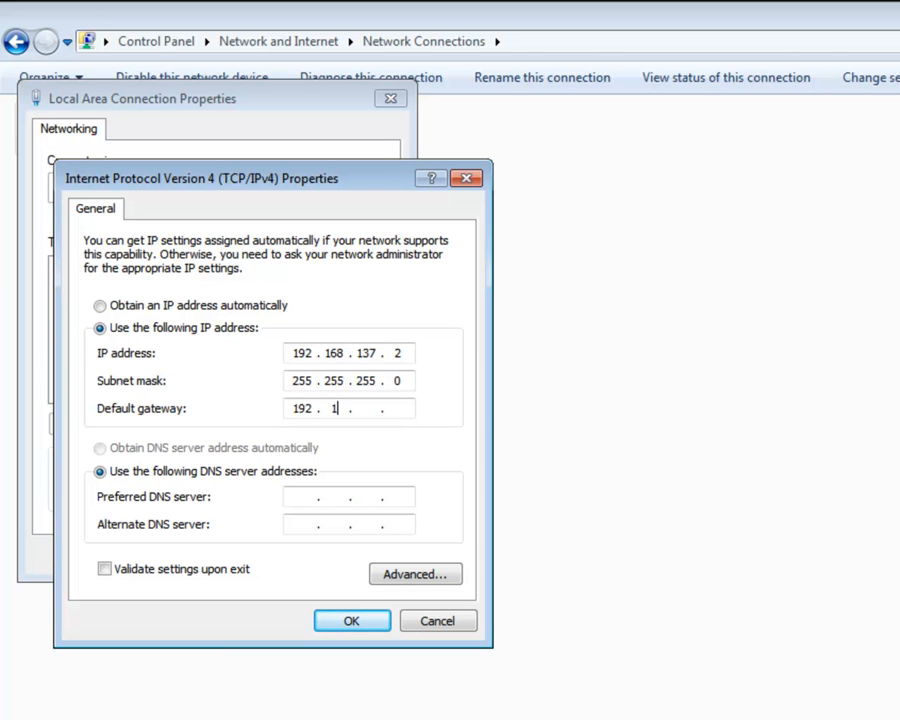
text(68.137.1)
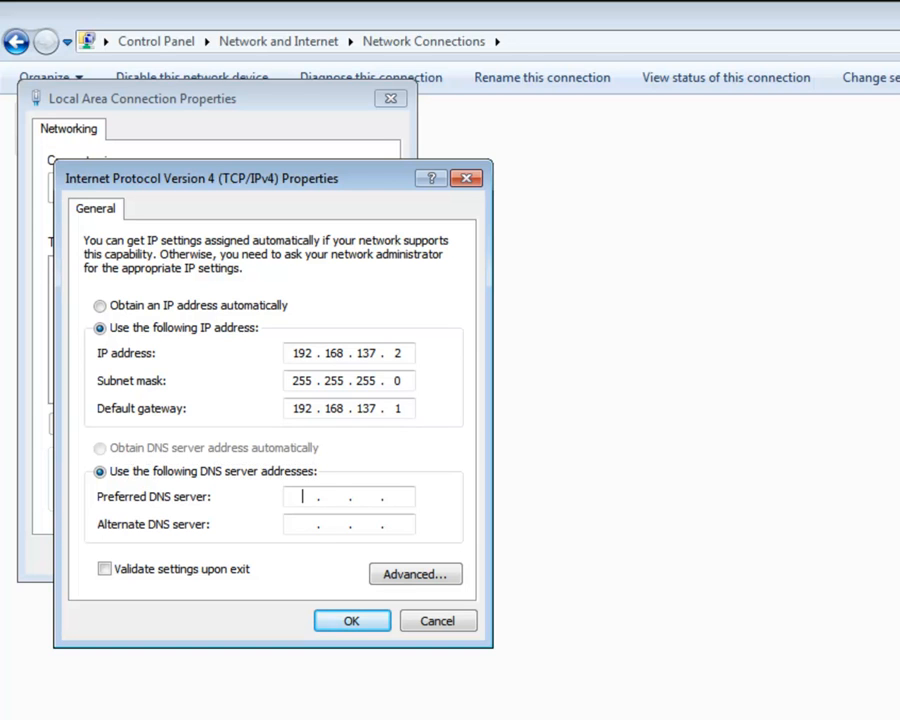
- Set preferred DNS 192.168.137.1 and alternate DNS 10.1.1.14 and apply the settings
text(192.16)
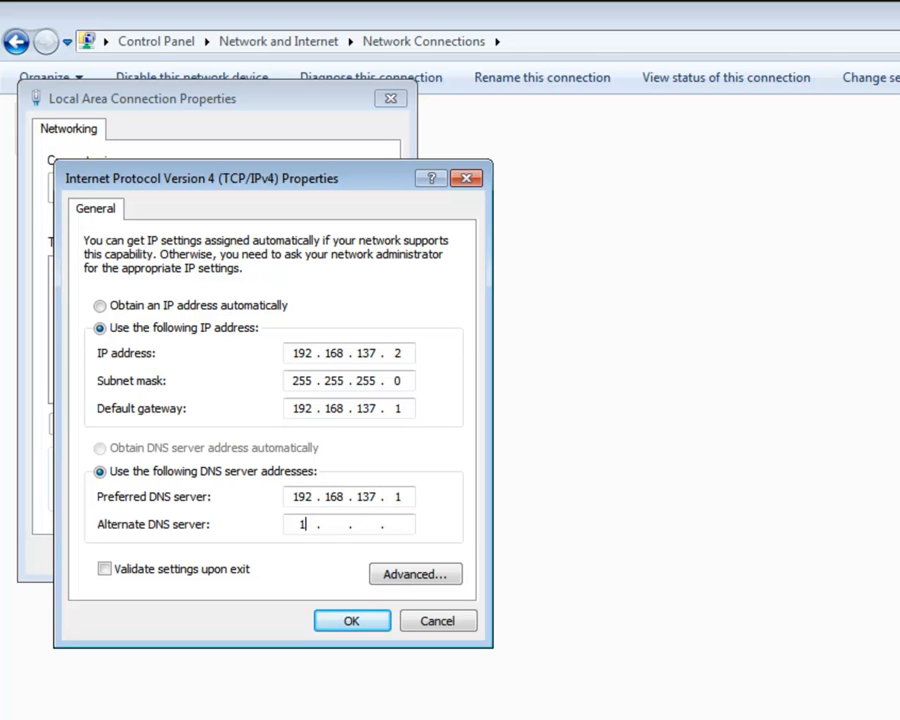
text(0.1.1)
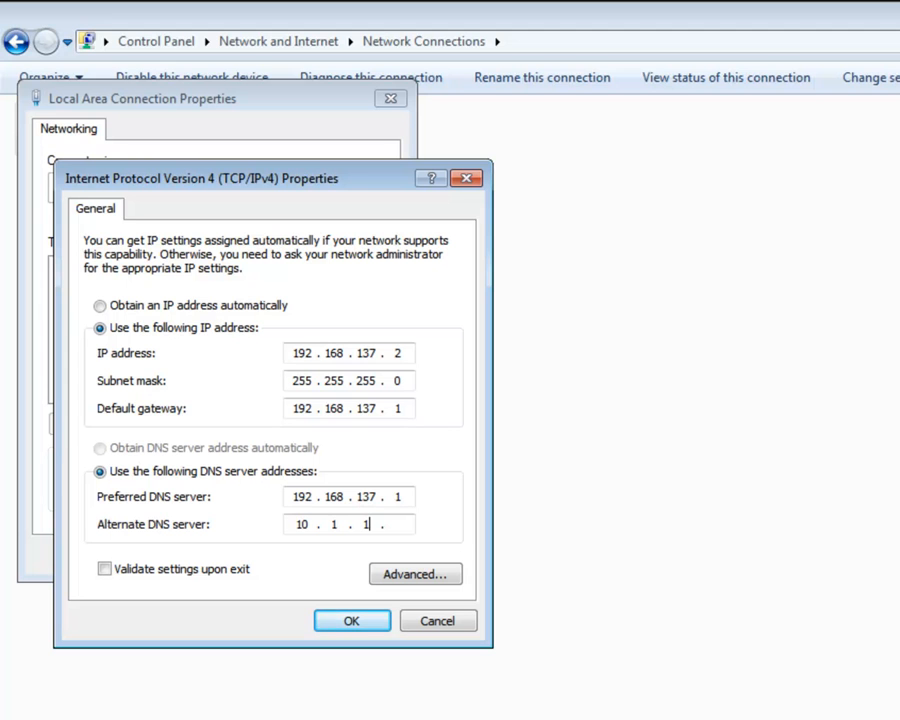
text(14)
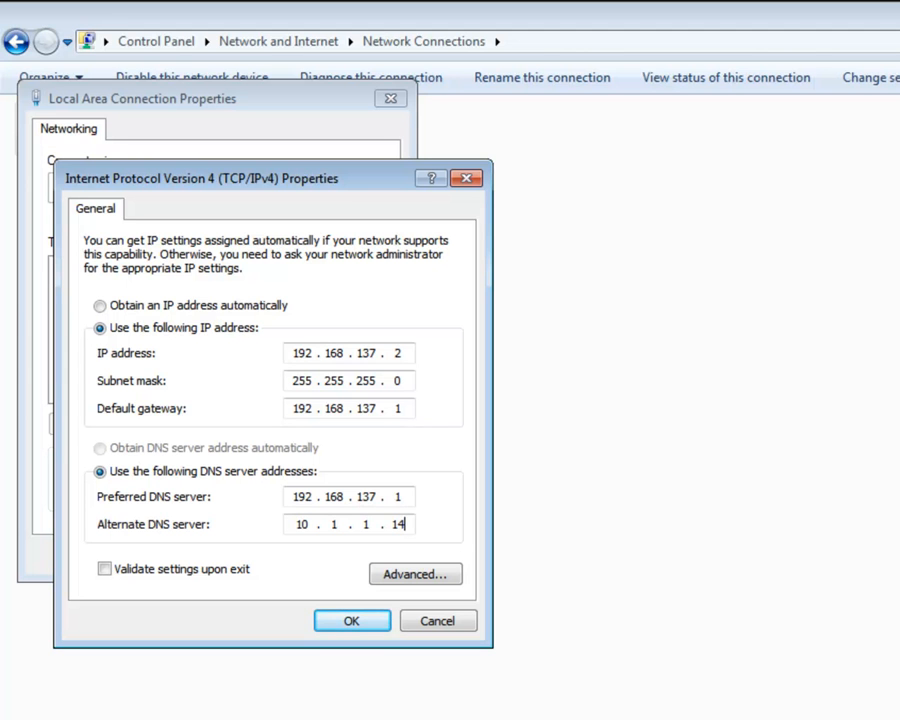
click(352, 620)
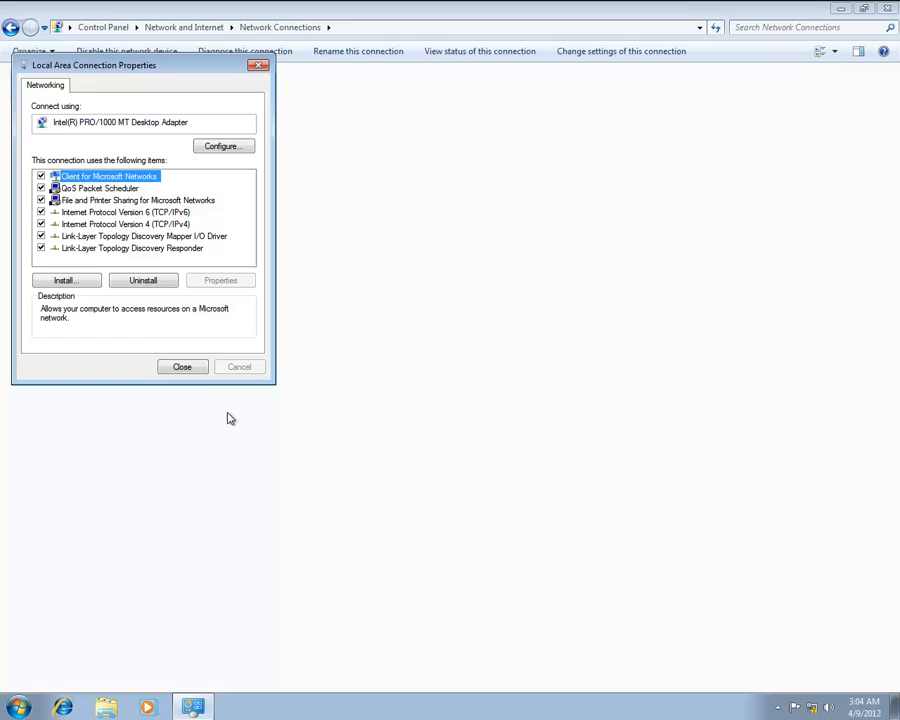
- Close the connection properties and launch Internet Explorer to load trafinsp.com
click(182, 366)
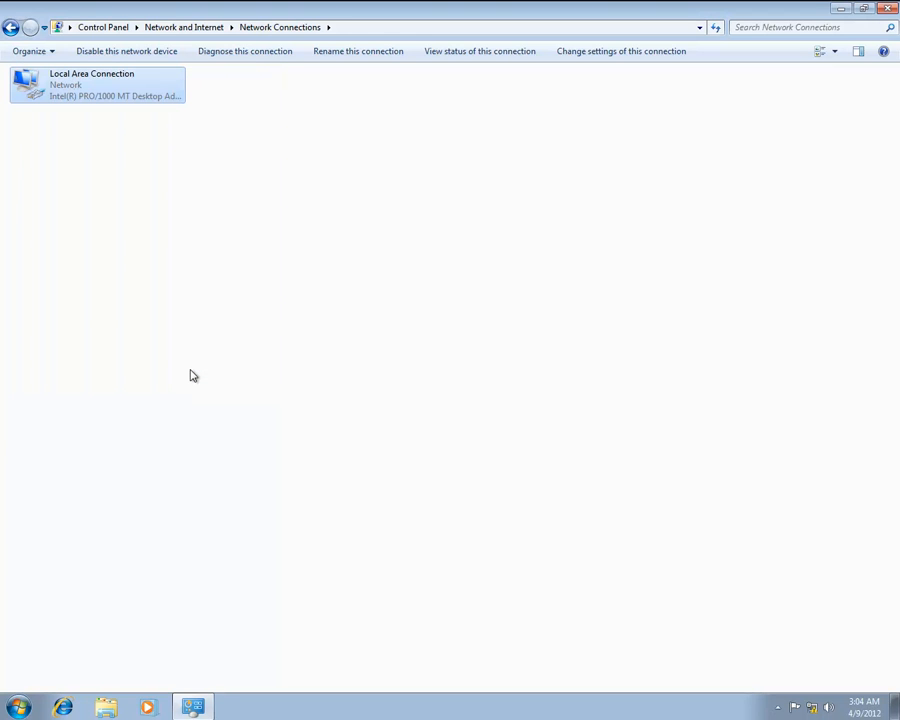
mouse_move(836, 46)
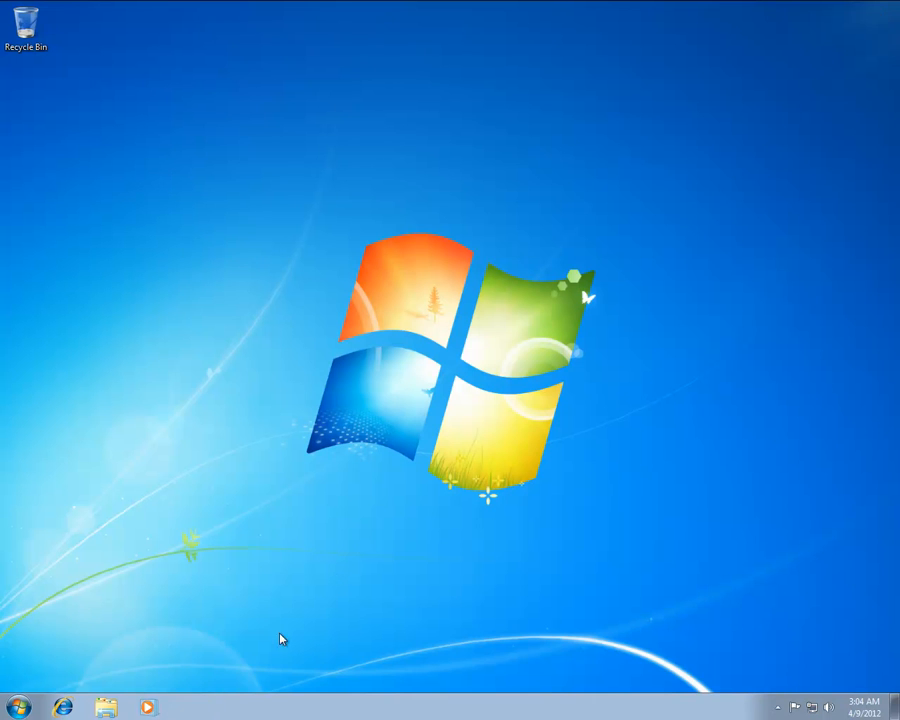
click(64, 708)
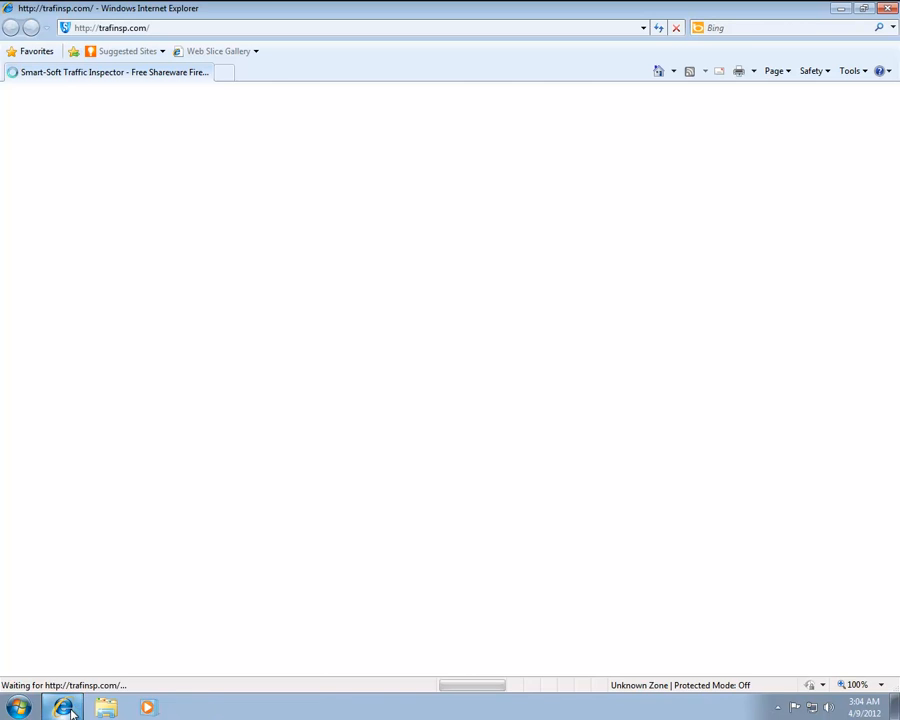